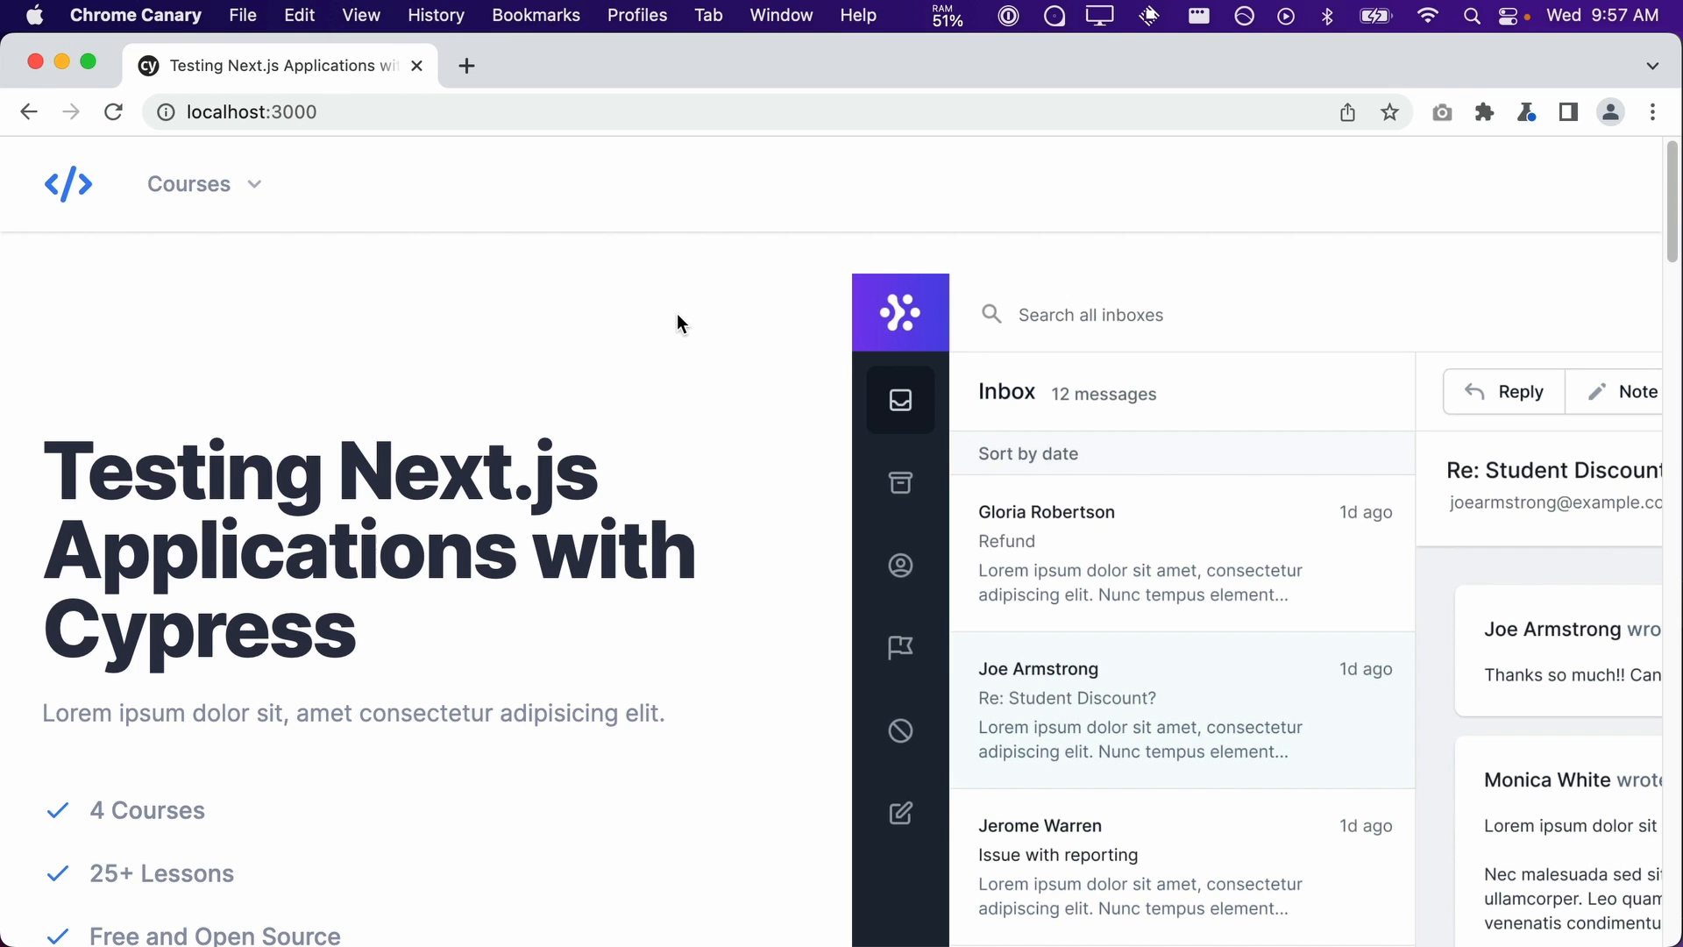
# Step: Scroll to the first course on localhost:3000 and follow its Get started button
pyautogui.scroll(-3)
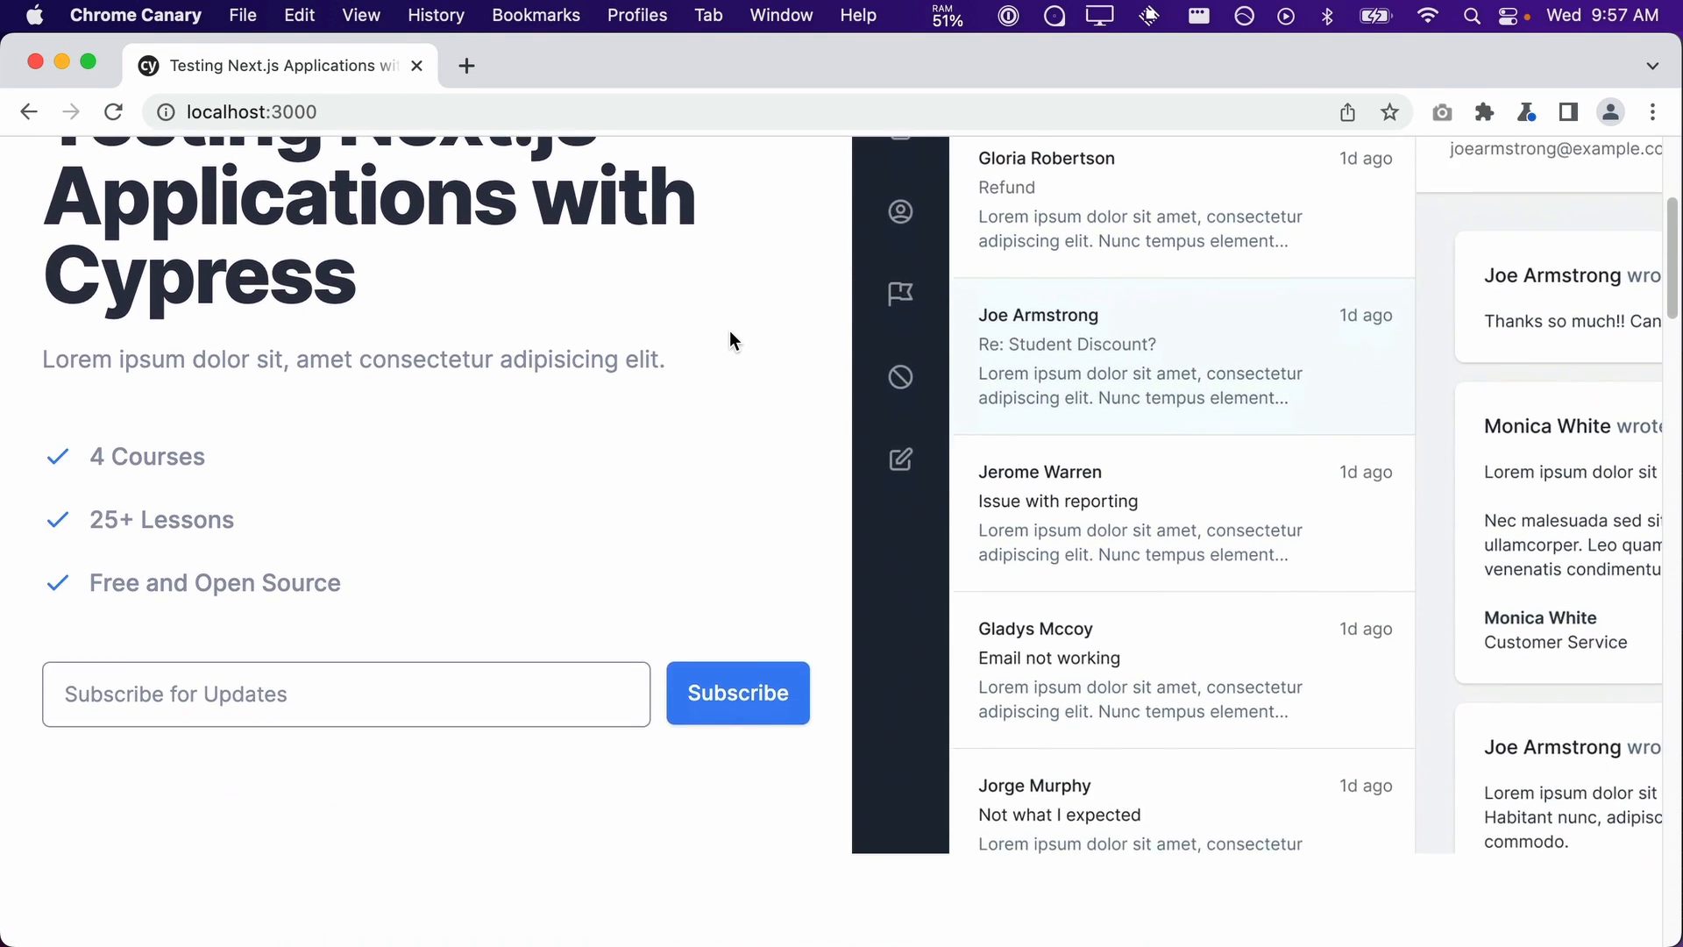
pyautogui.scroll(-3)
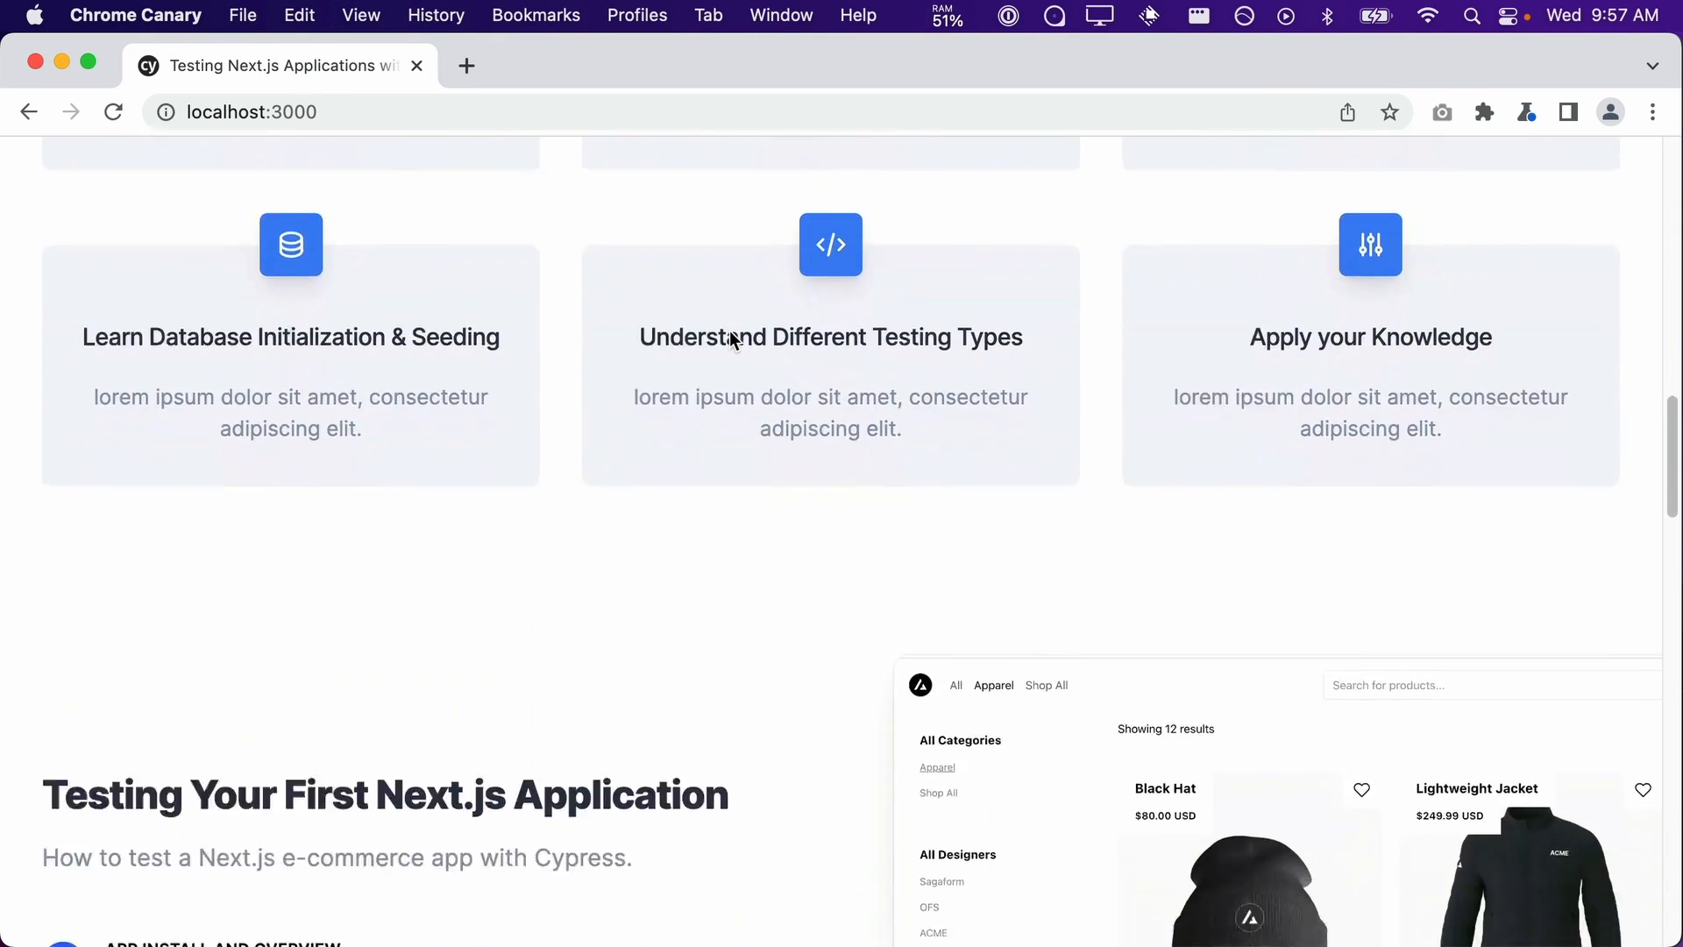
pyautogui.scroll(-3)
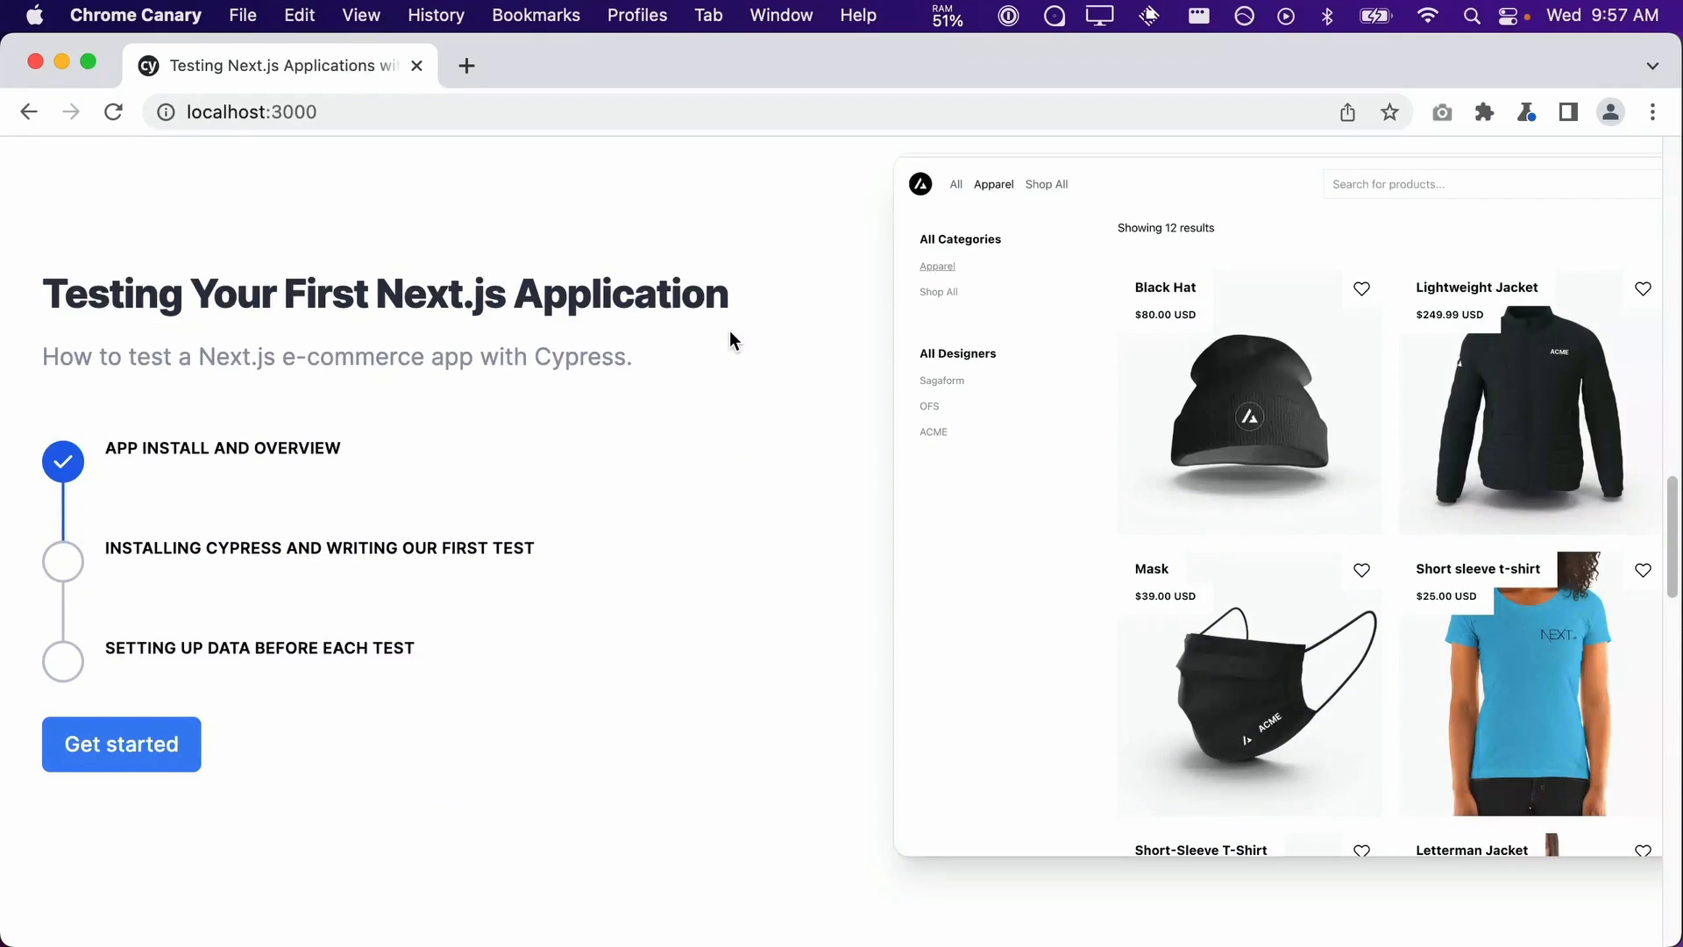
pyautogui.click(121, 743)
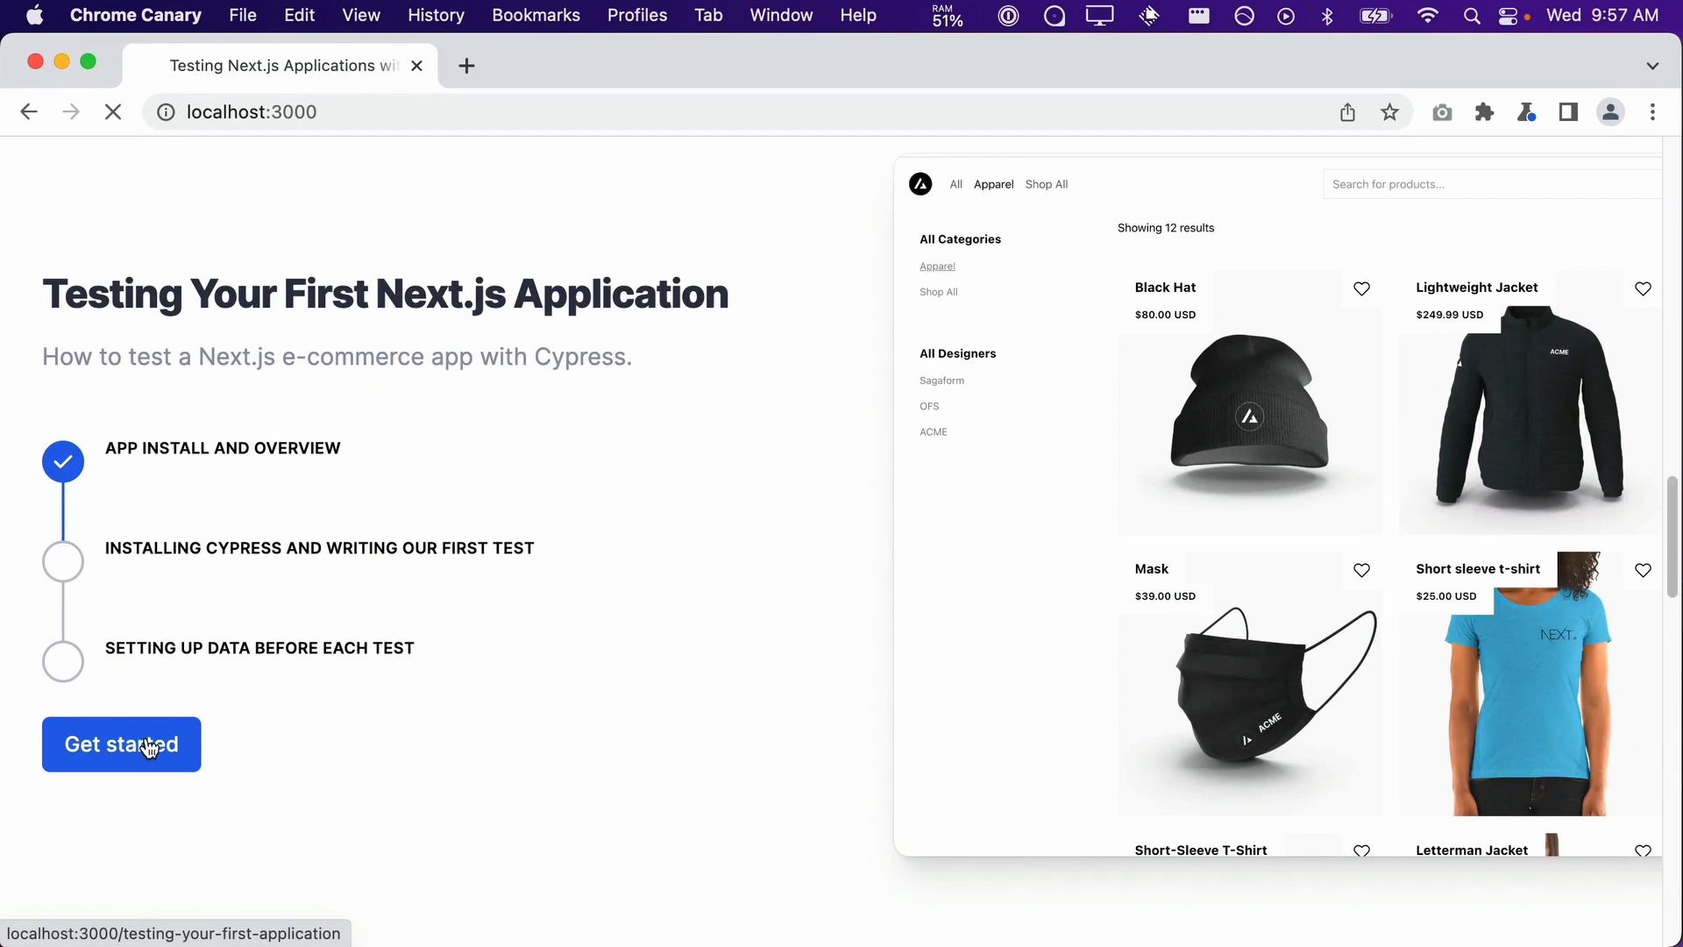
pyautogui.click(121, 743)
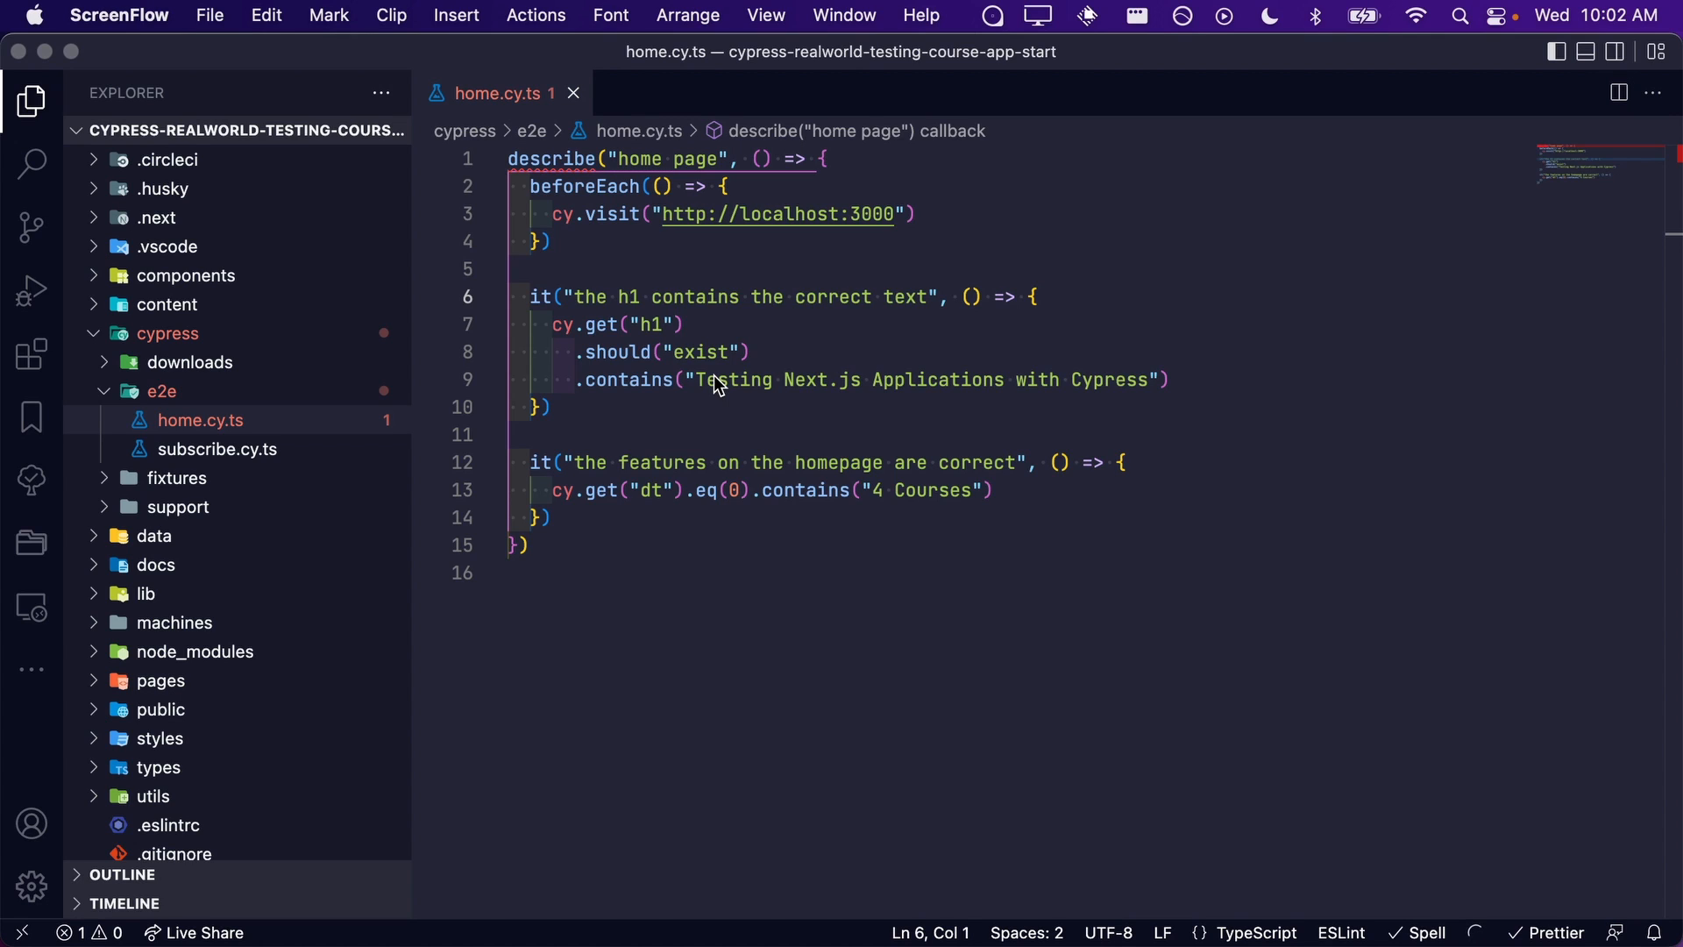
pyautogui.moveTo(638, 247)
pyautogui.write('context("cours')
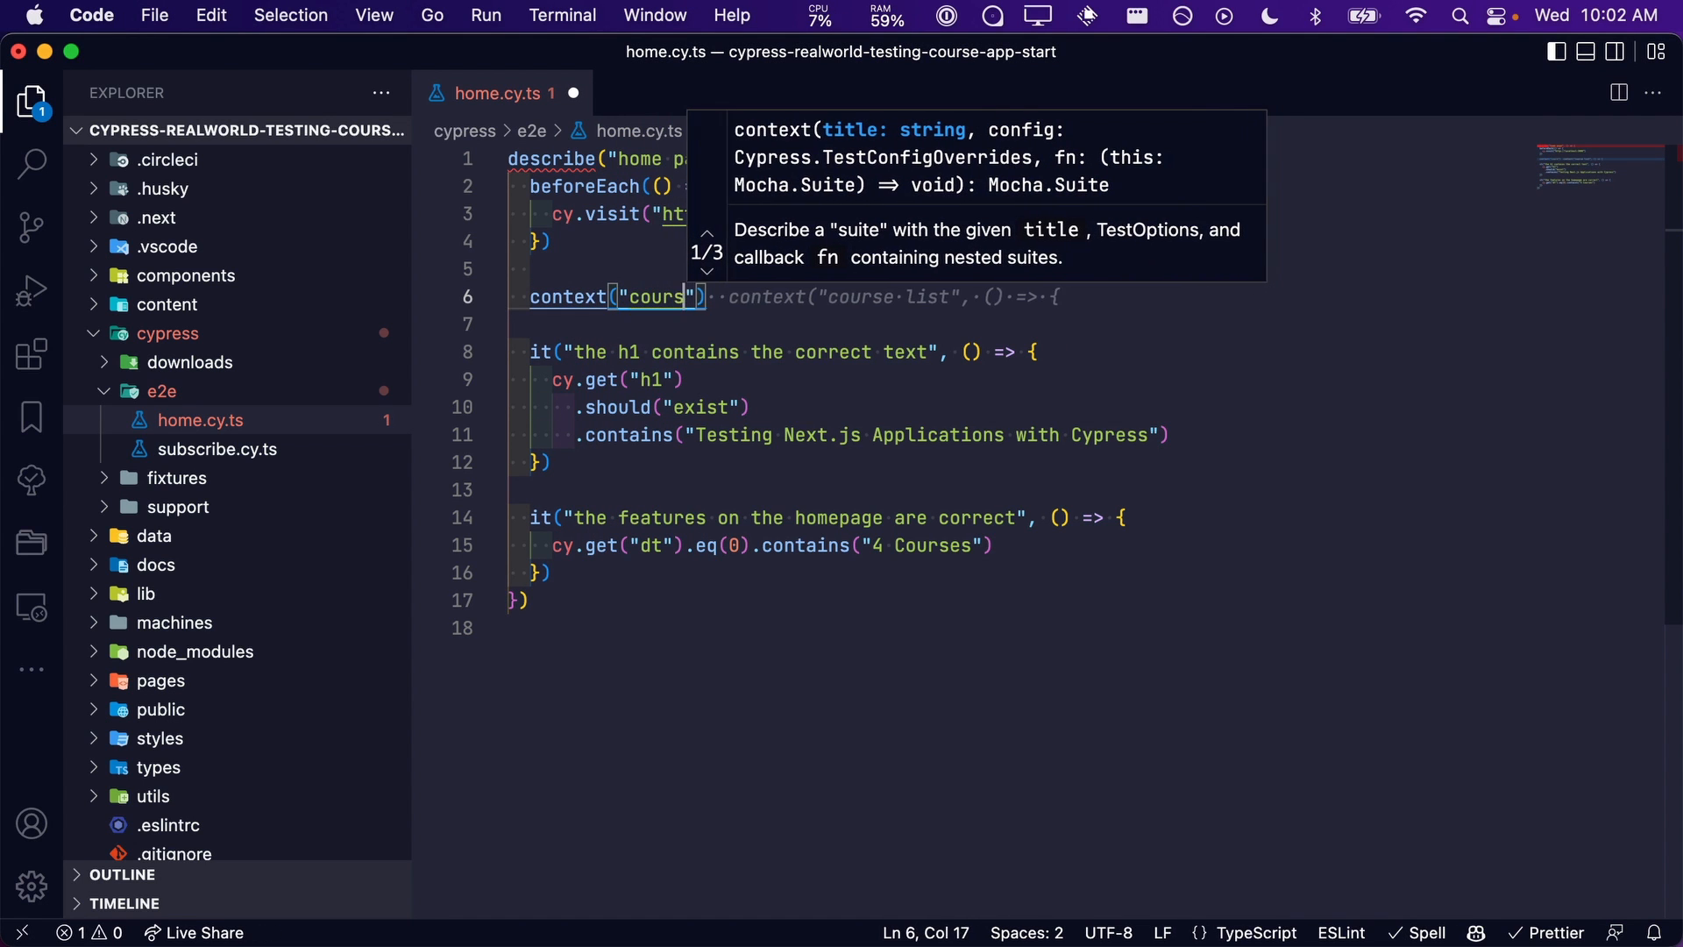
# Step: Name the context "hero section" with a callback wrapping both home page tests
pyautogui.write('hero section", () => {')
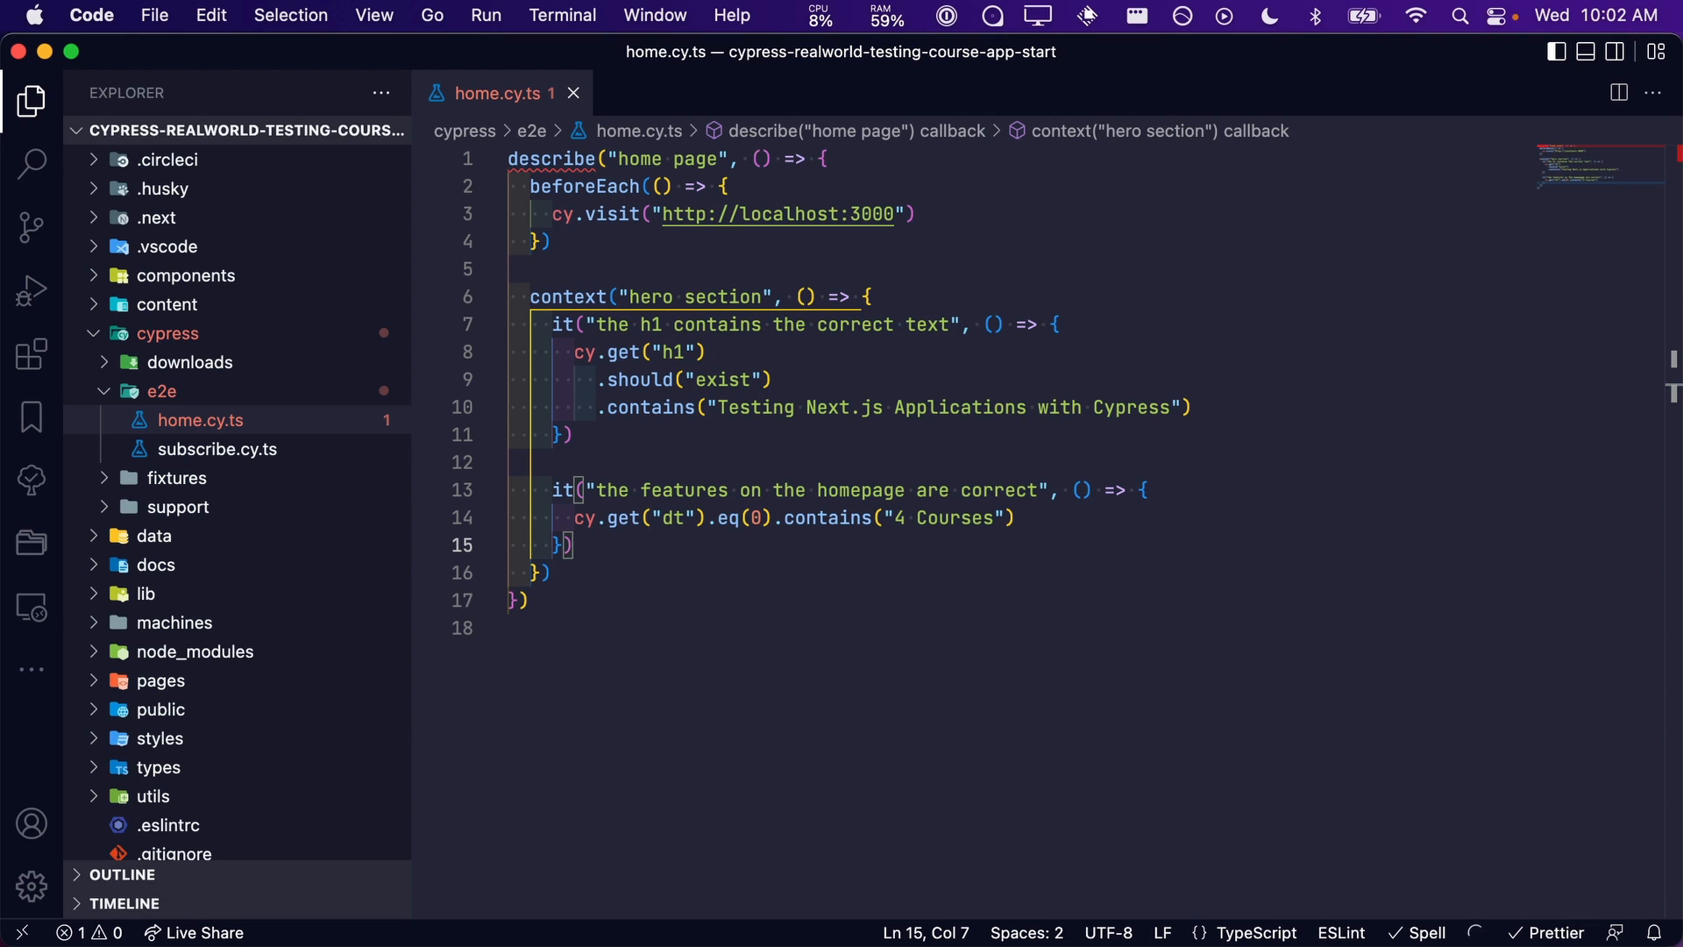
pyautogui.moveTo(29, 480)
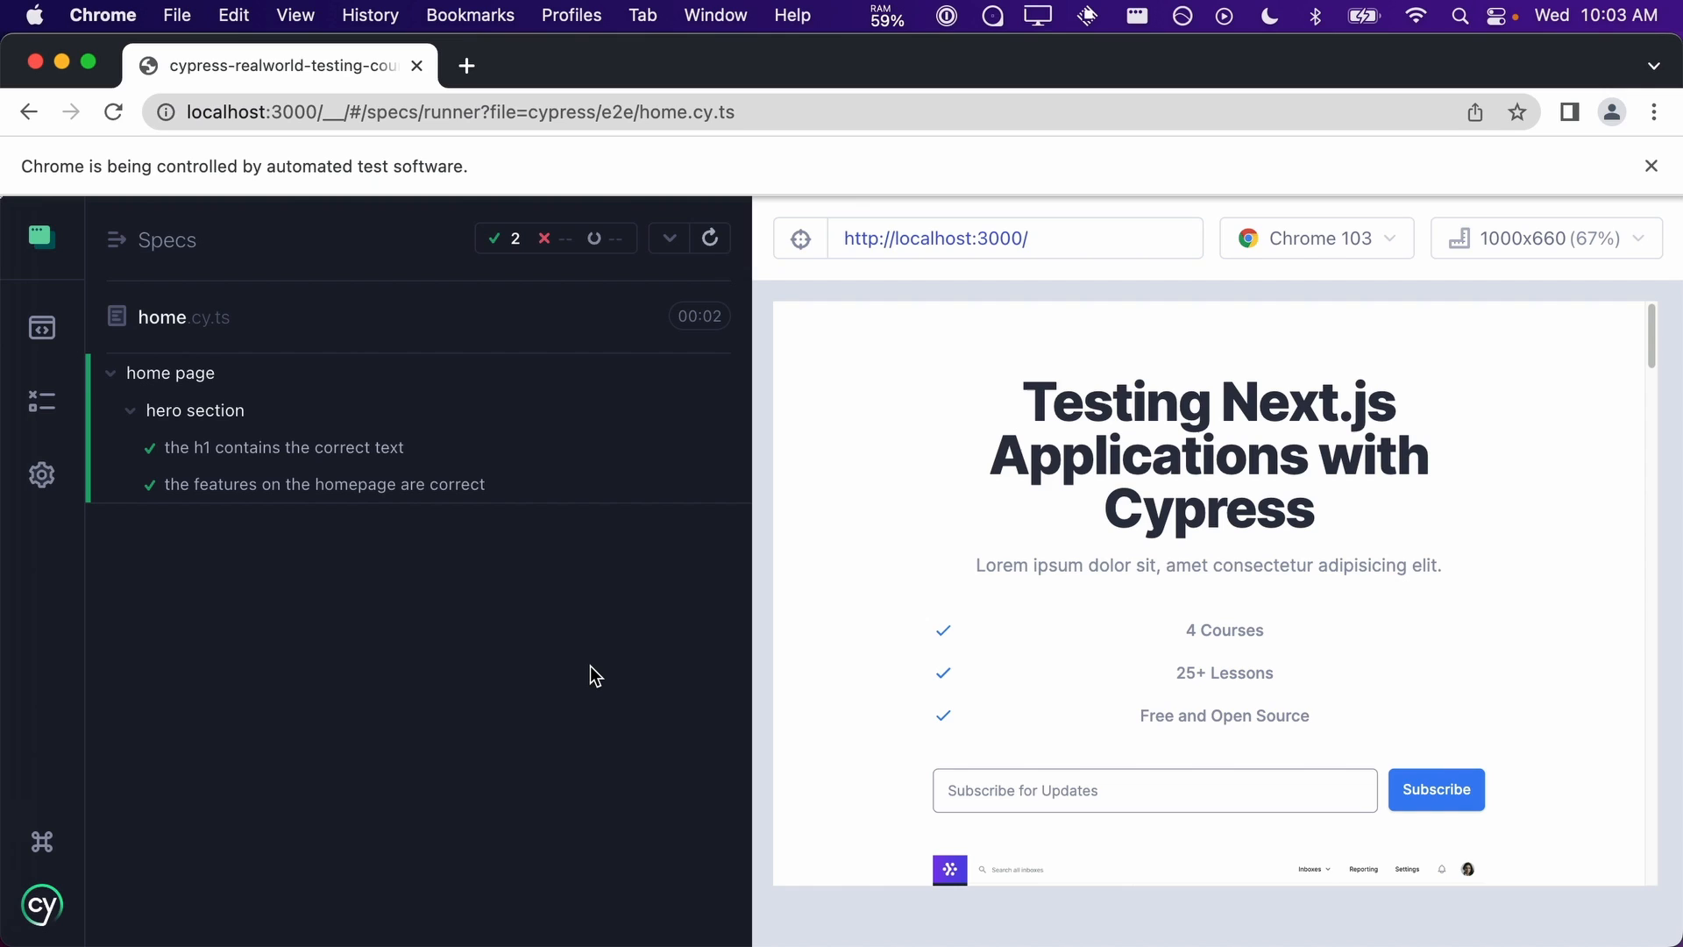
pyautogui.moveTo(428, 417)
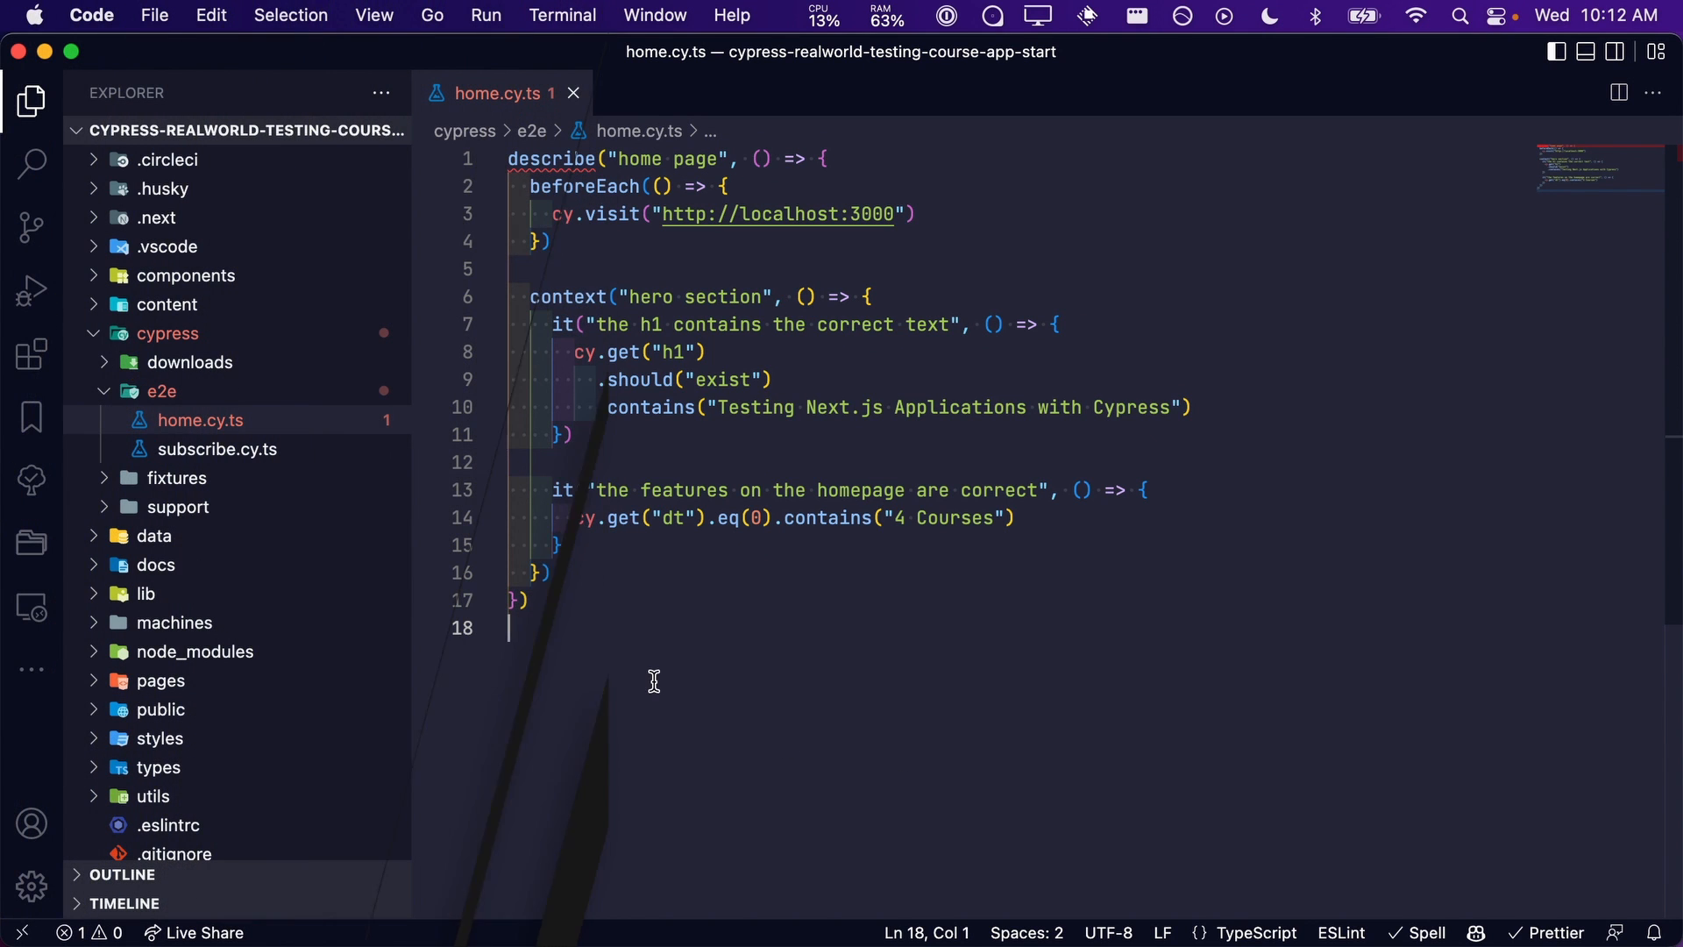
# Step: Add a "Courses section" context with an it.only test "Course: Testing Your First Next.js Application"
pyautogui.write('context("Courses section", () => {})')
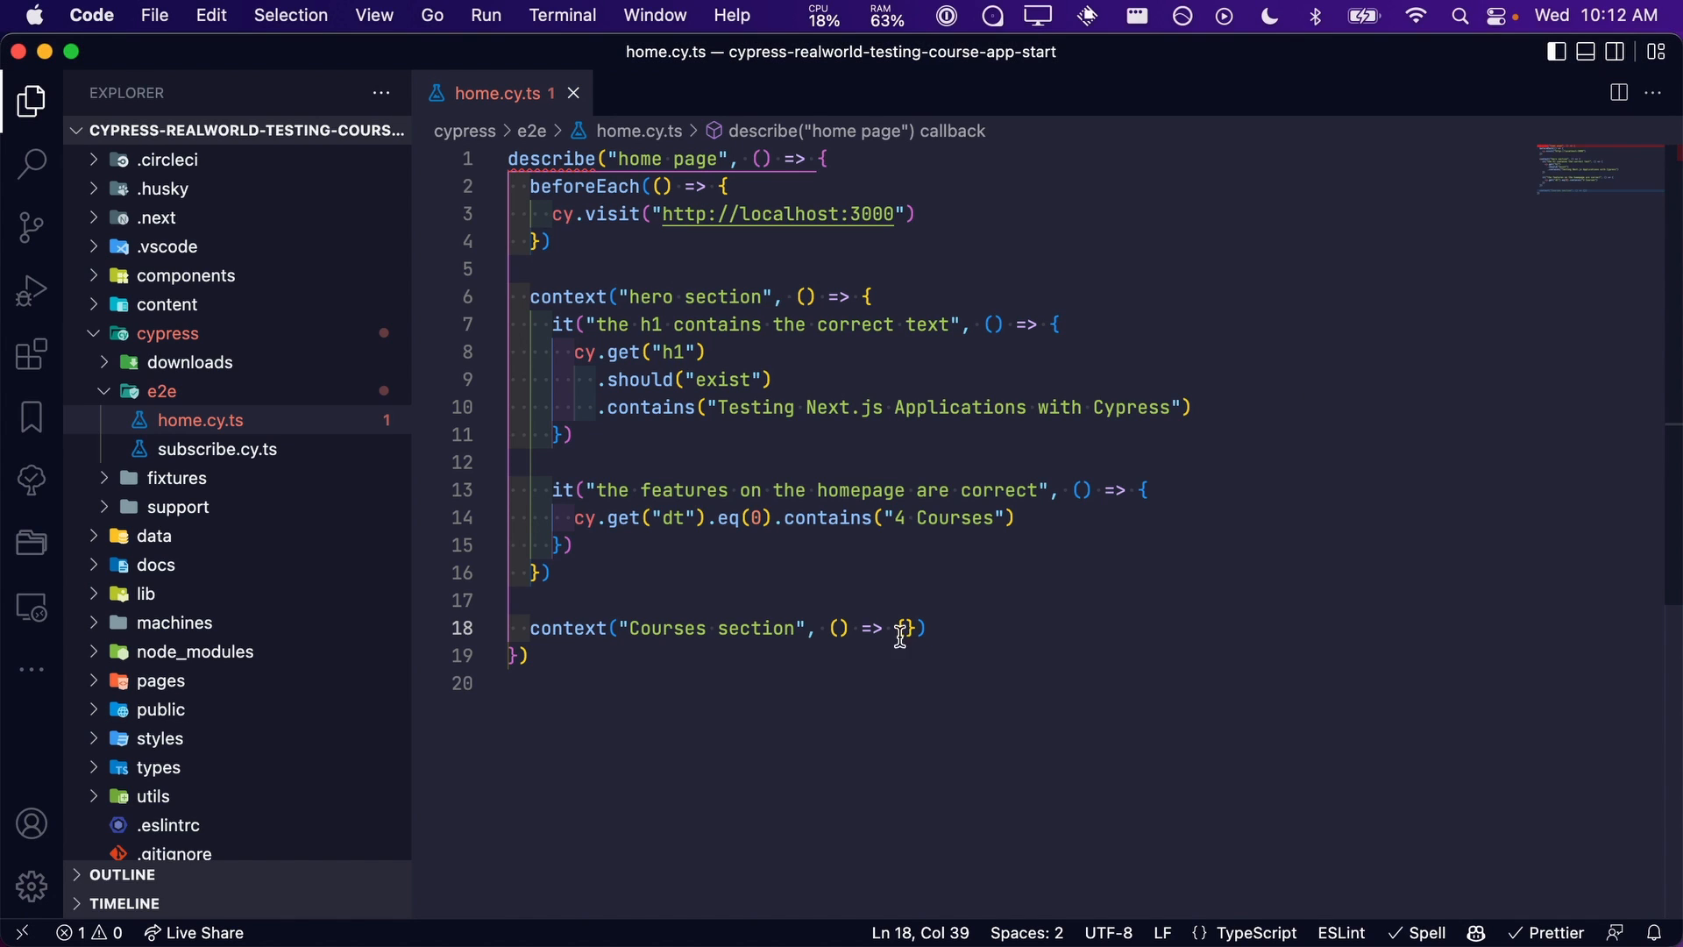
pyautogui.write('it("Course: Testing Your First Next.js Application", () => {})')
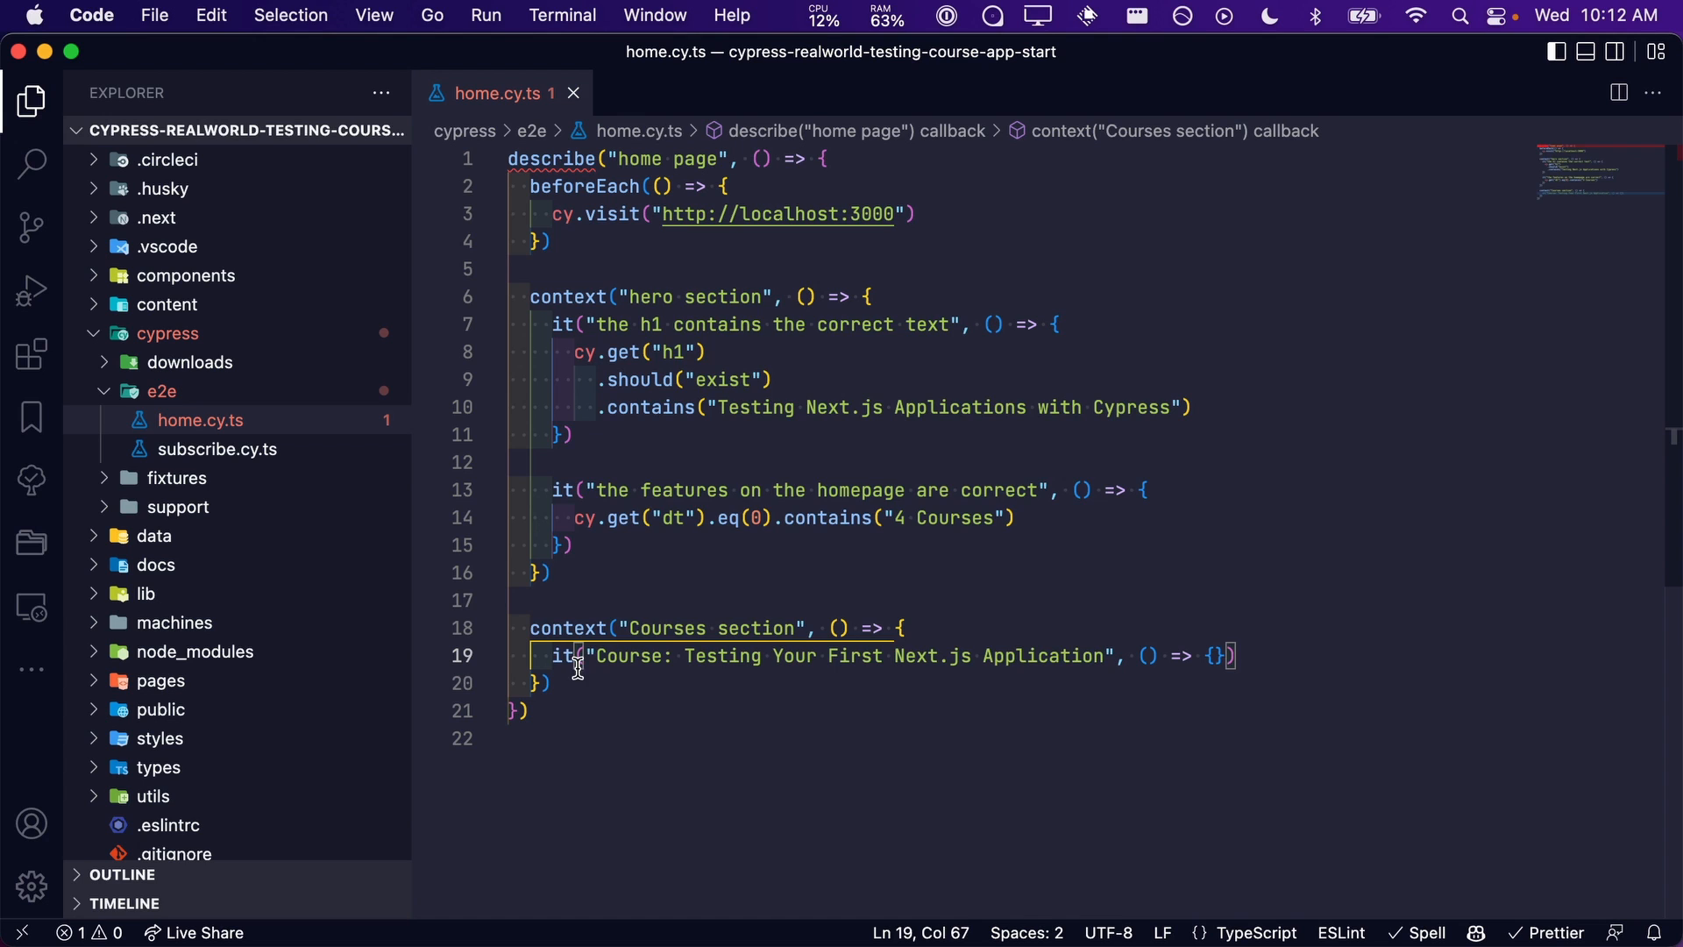
pyautogui.write('.only')
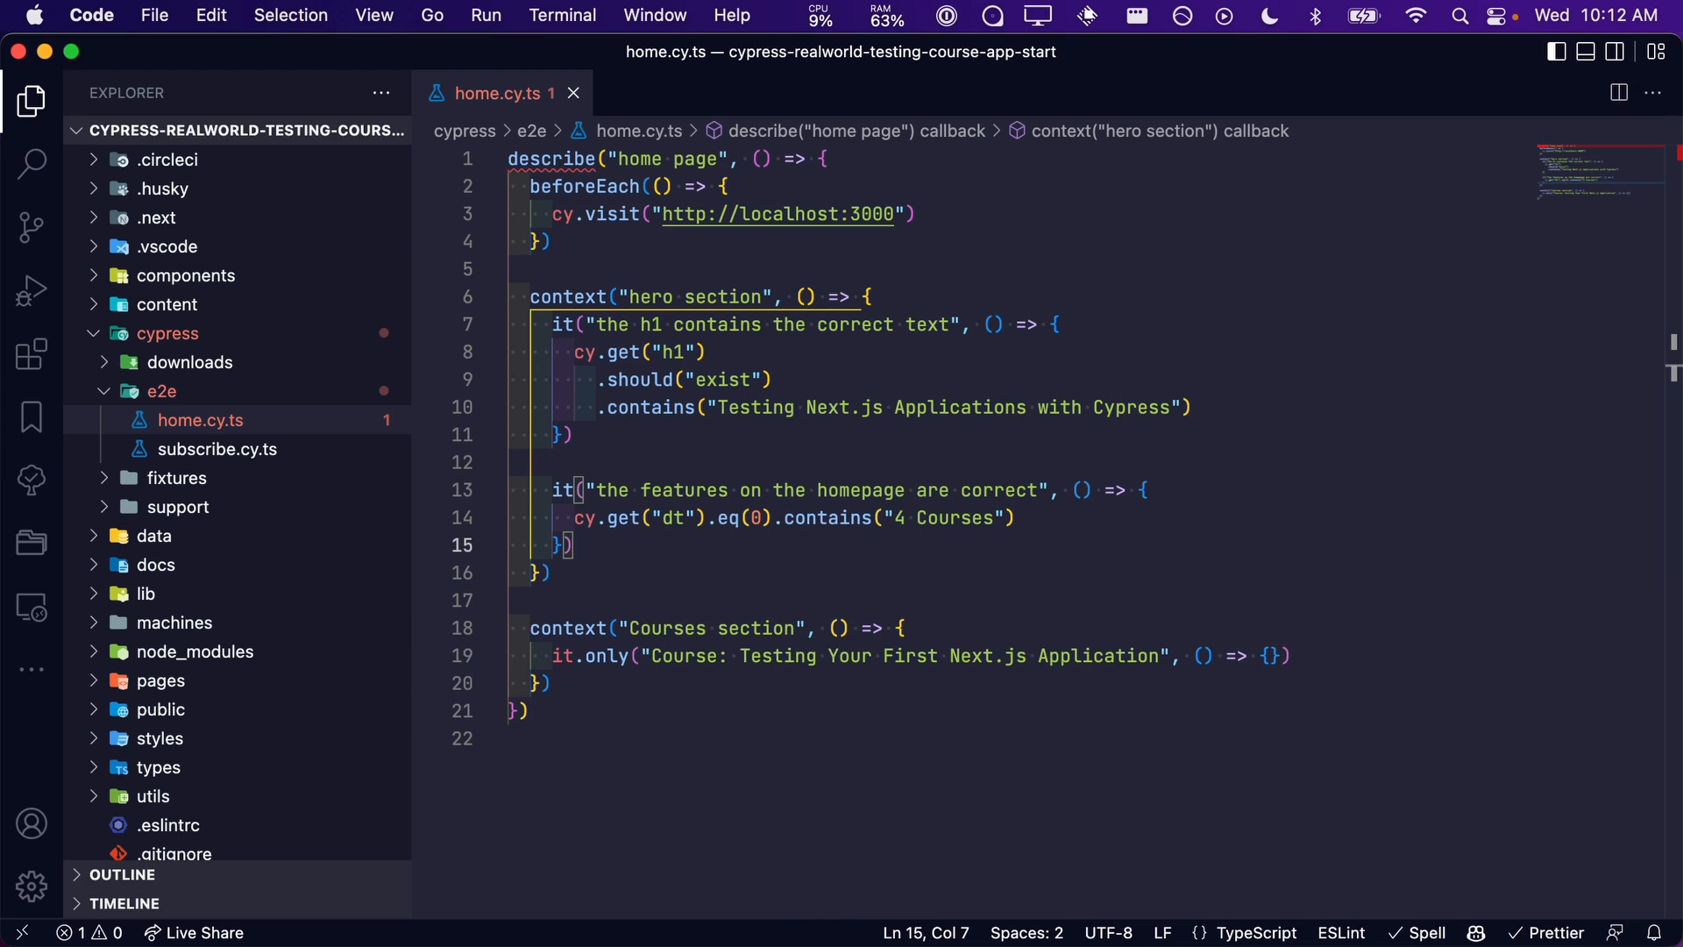
pyautogui.moveTo(738, 566)
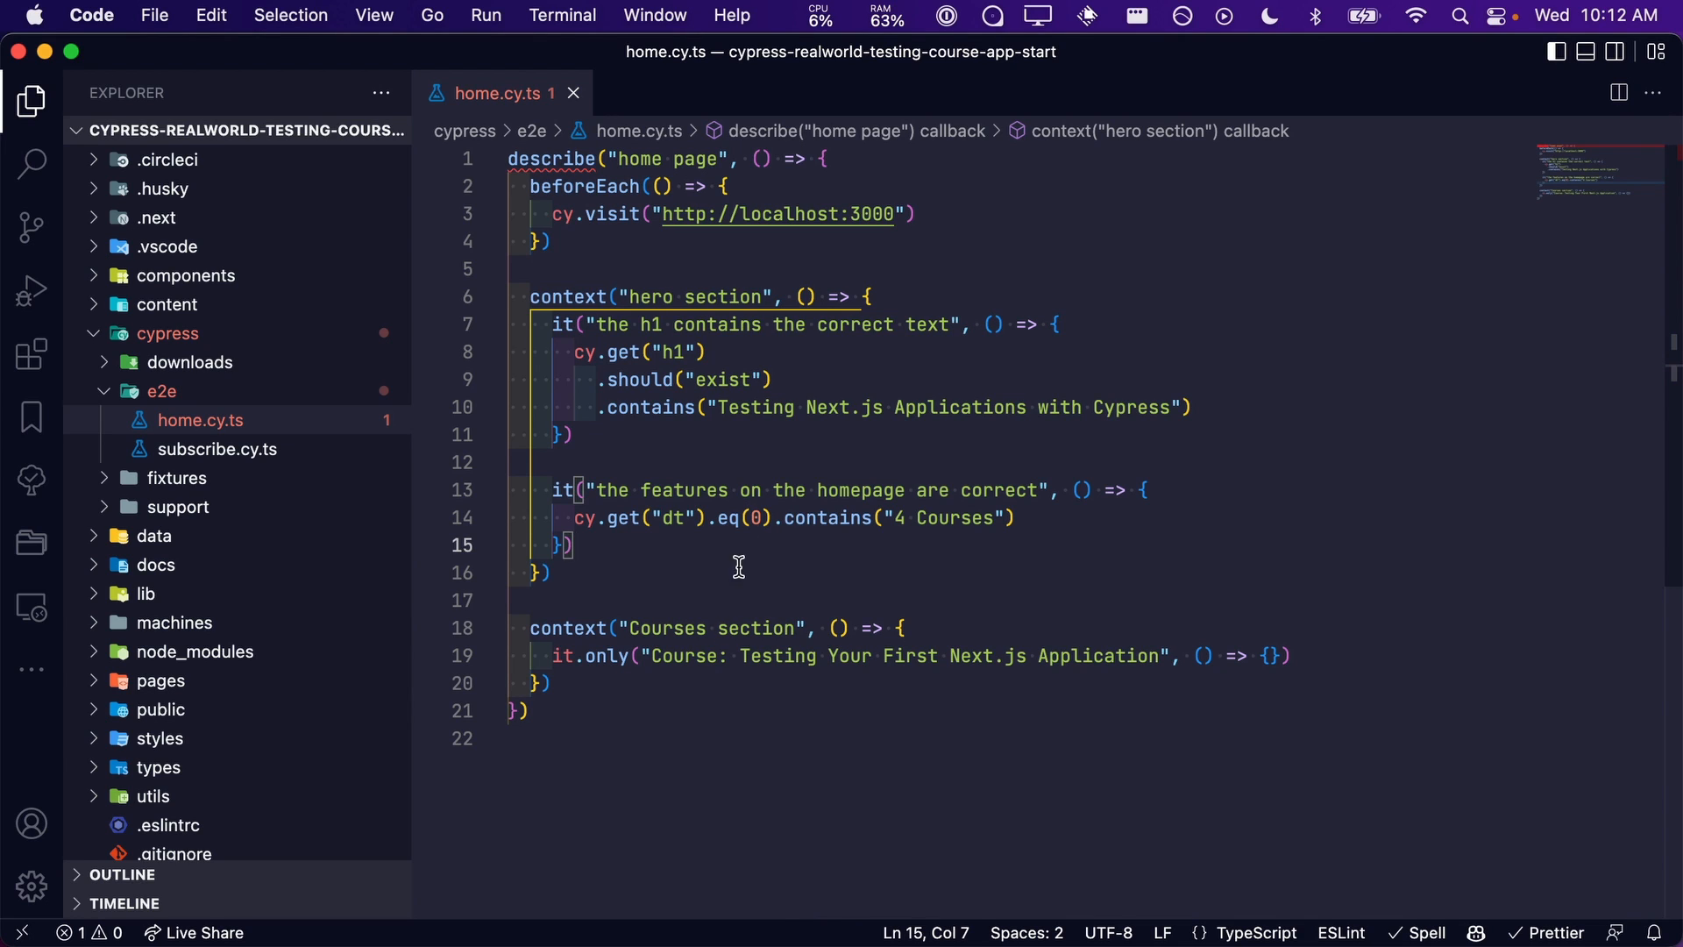
pyautogui.moveTo(701, 724)
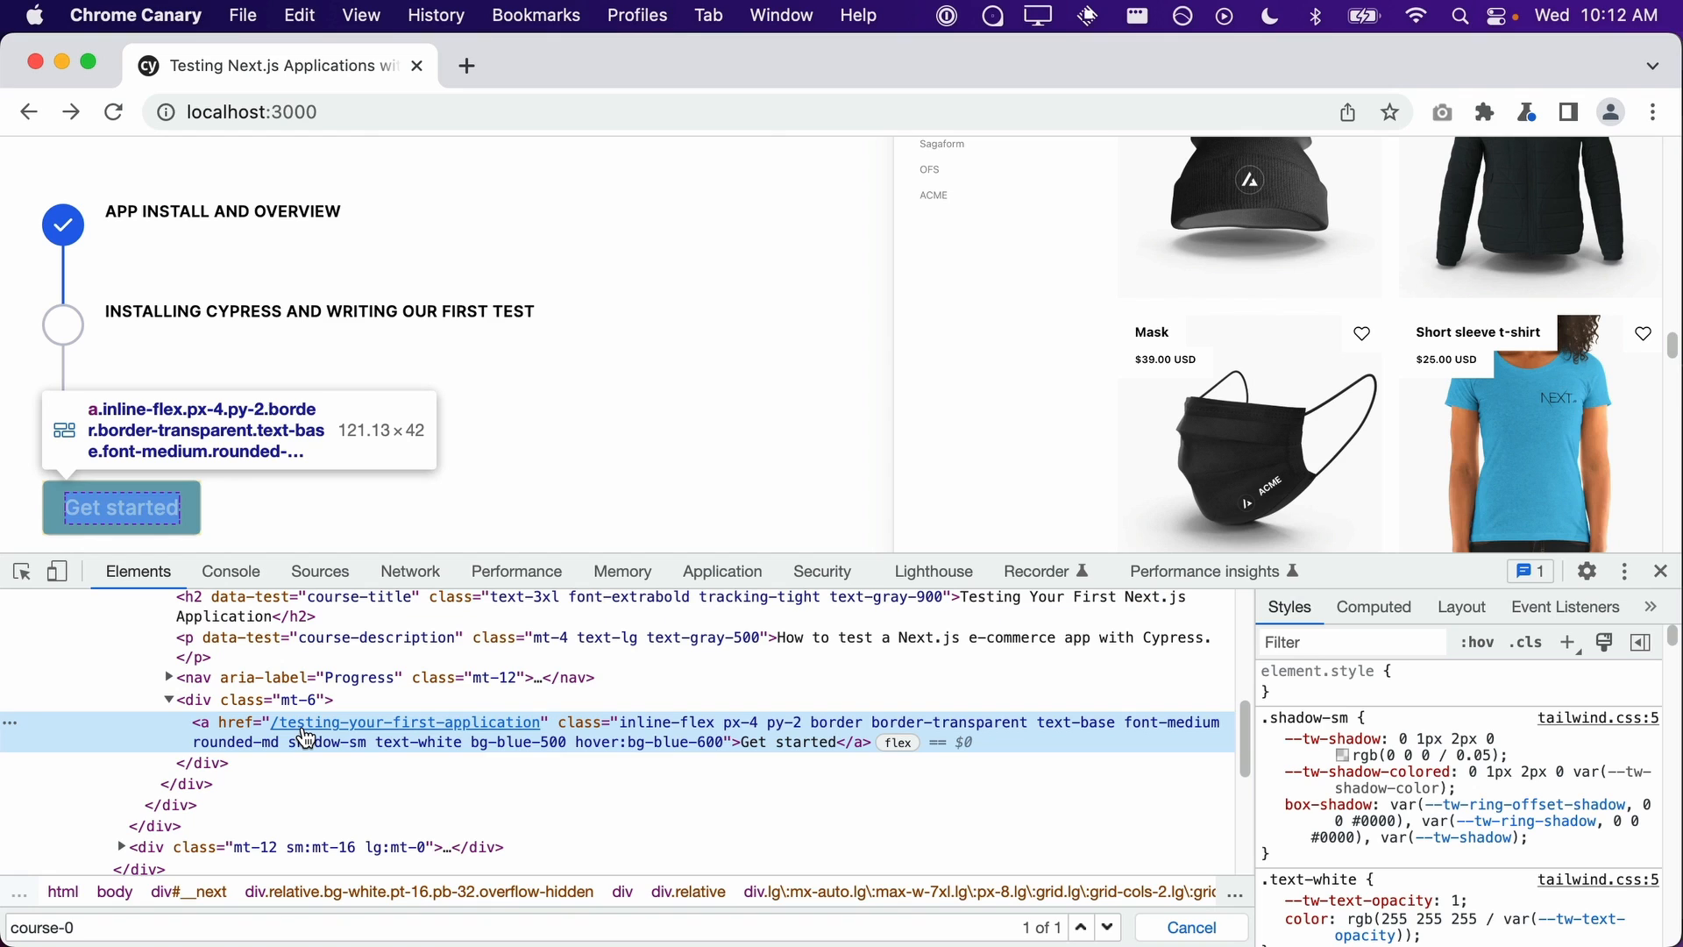
pyautogui.moveTo(407, 720)
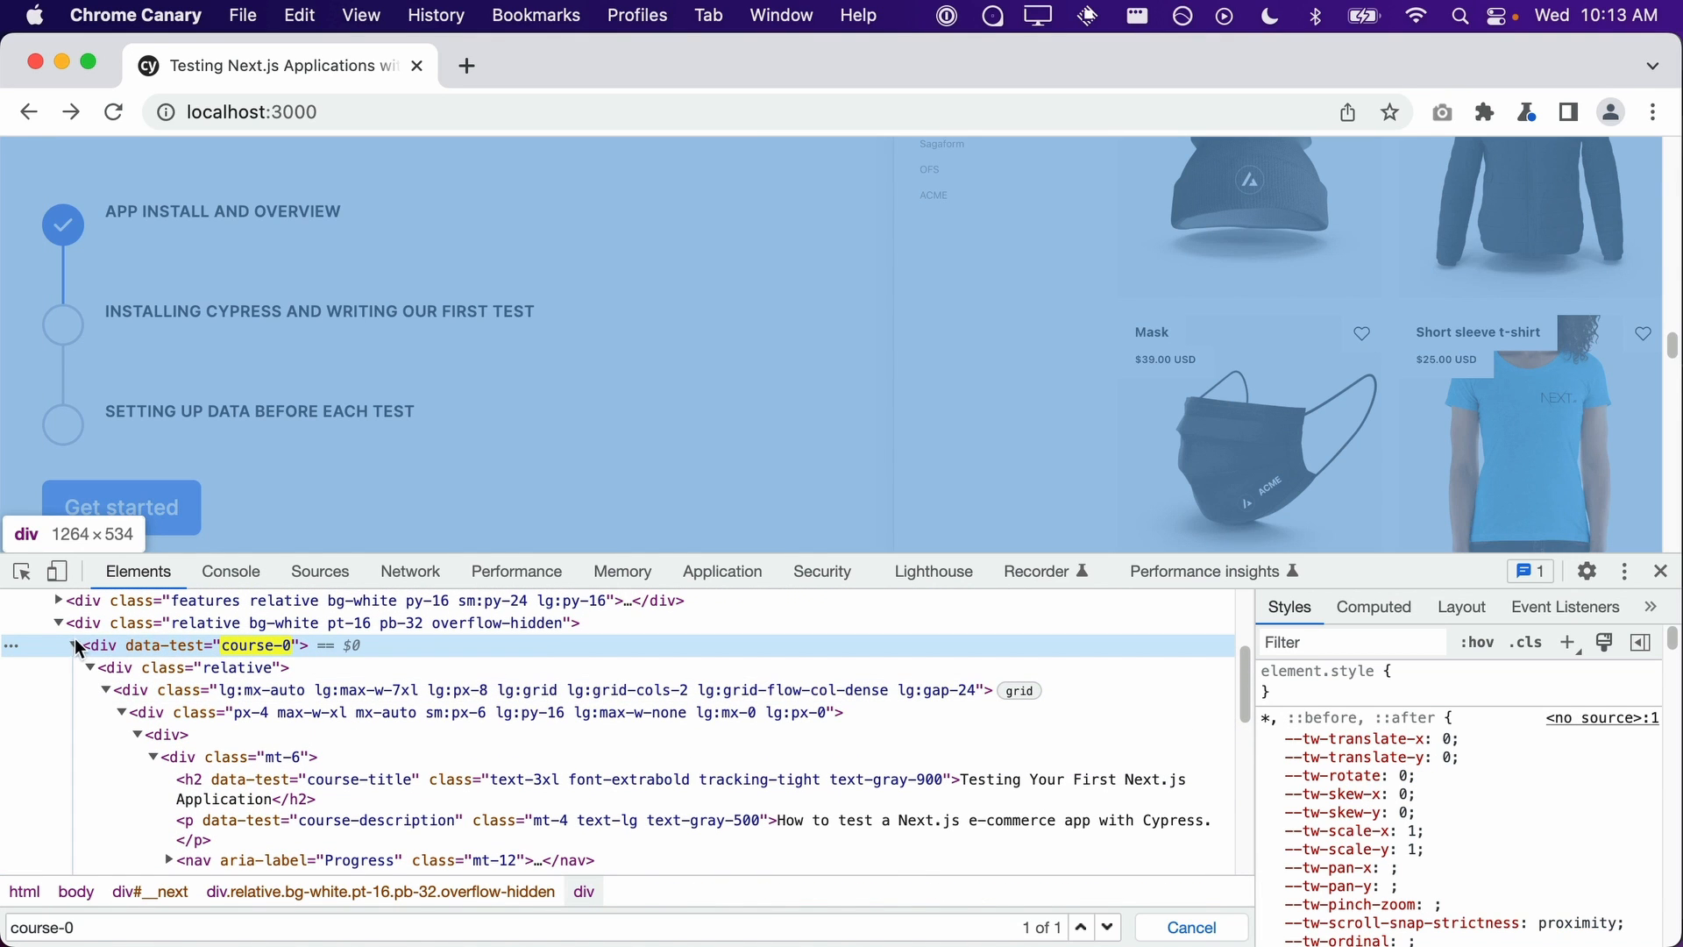
# Step: Collapse the course-0 div in DevTools to reveal course-1 and course-2 siblings
pyautogui.click(73, 645)
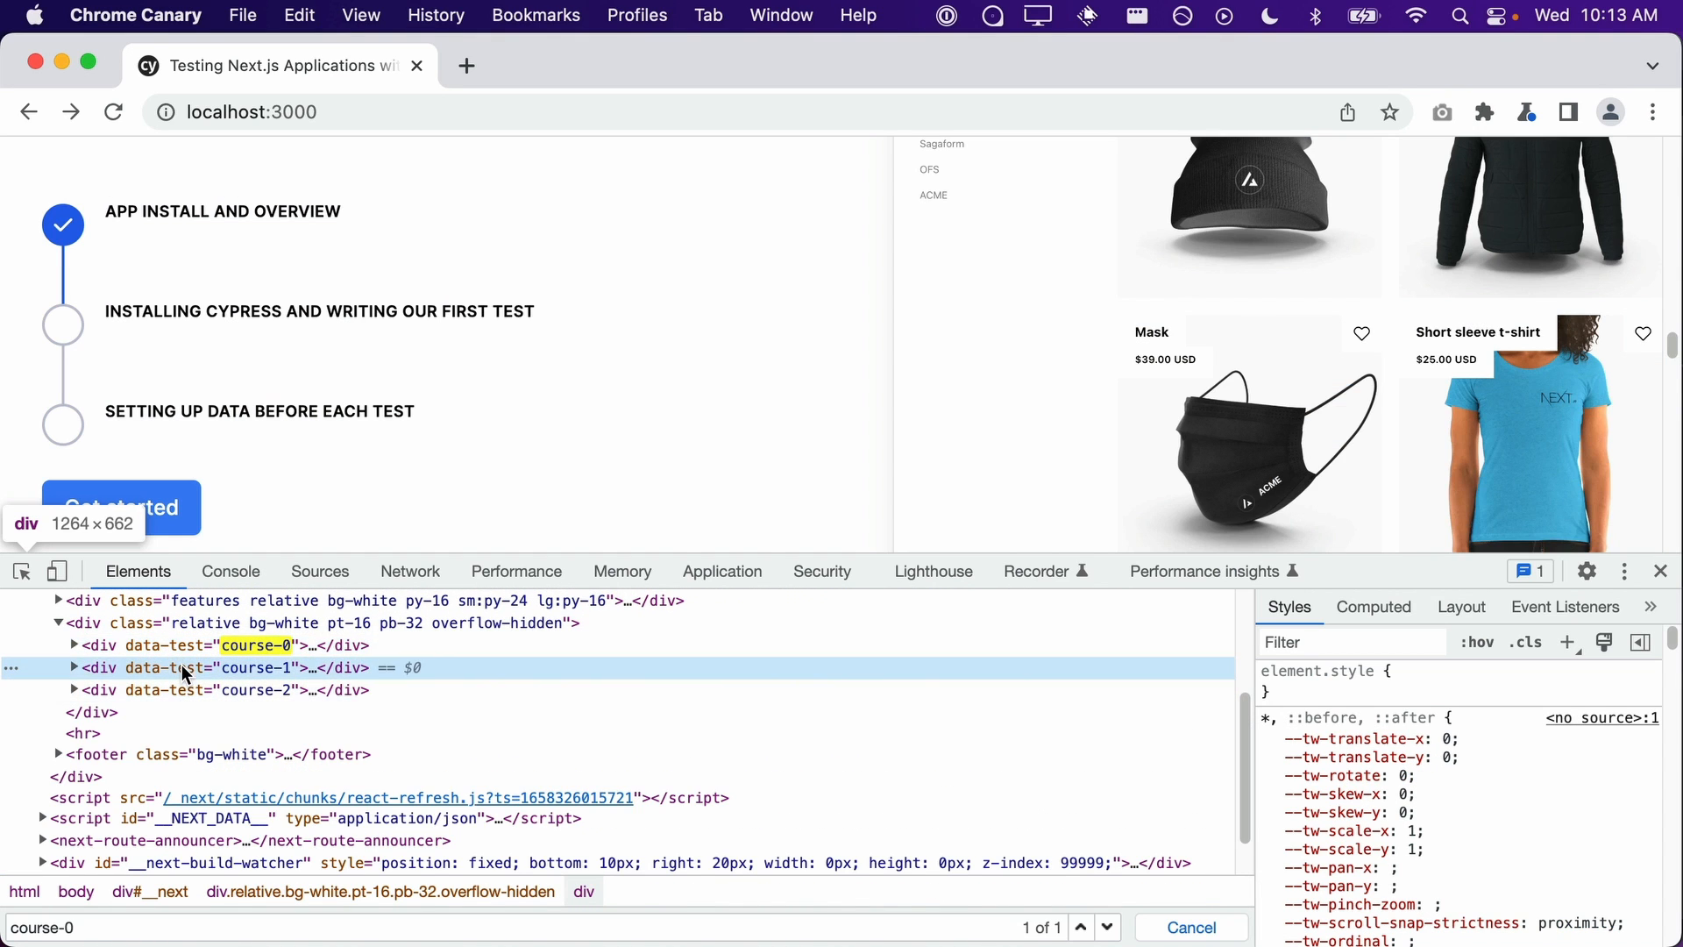
pyautogui.click(73, 645)
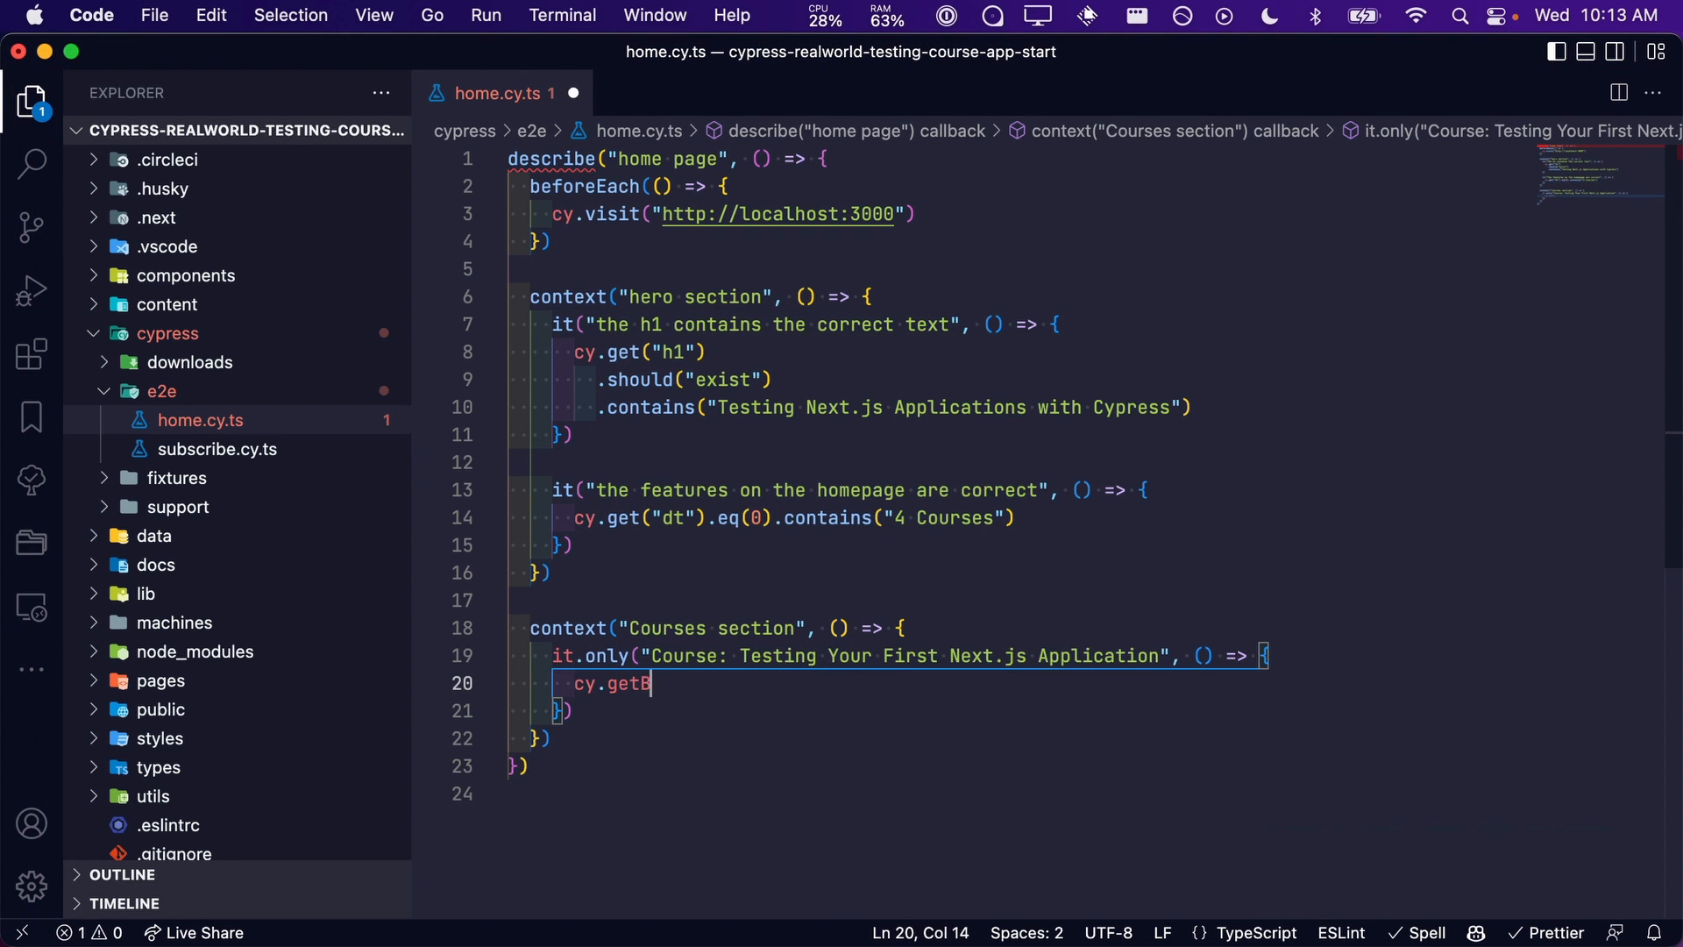
# Step: Complete cy.getByData("course-0") as the selector in the it.only test
pyautogui.write('yData("course-0").find("a')
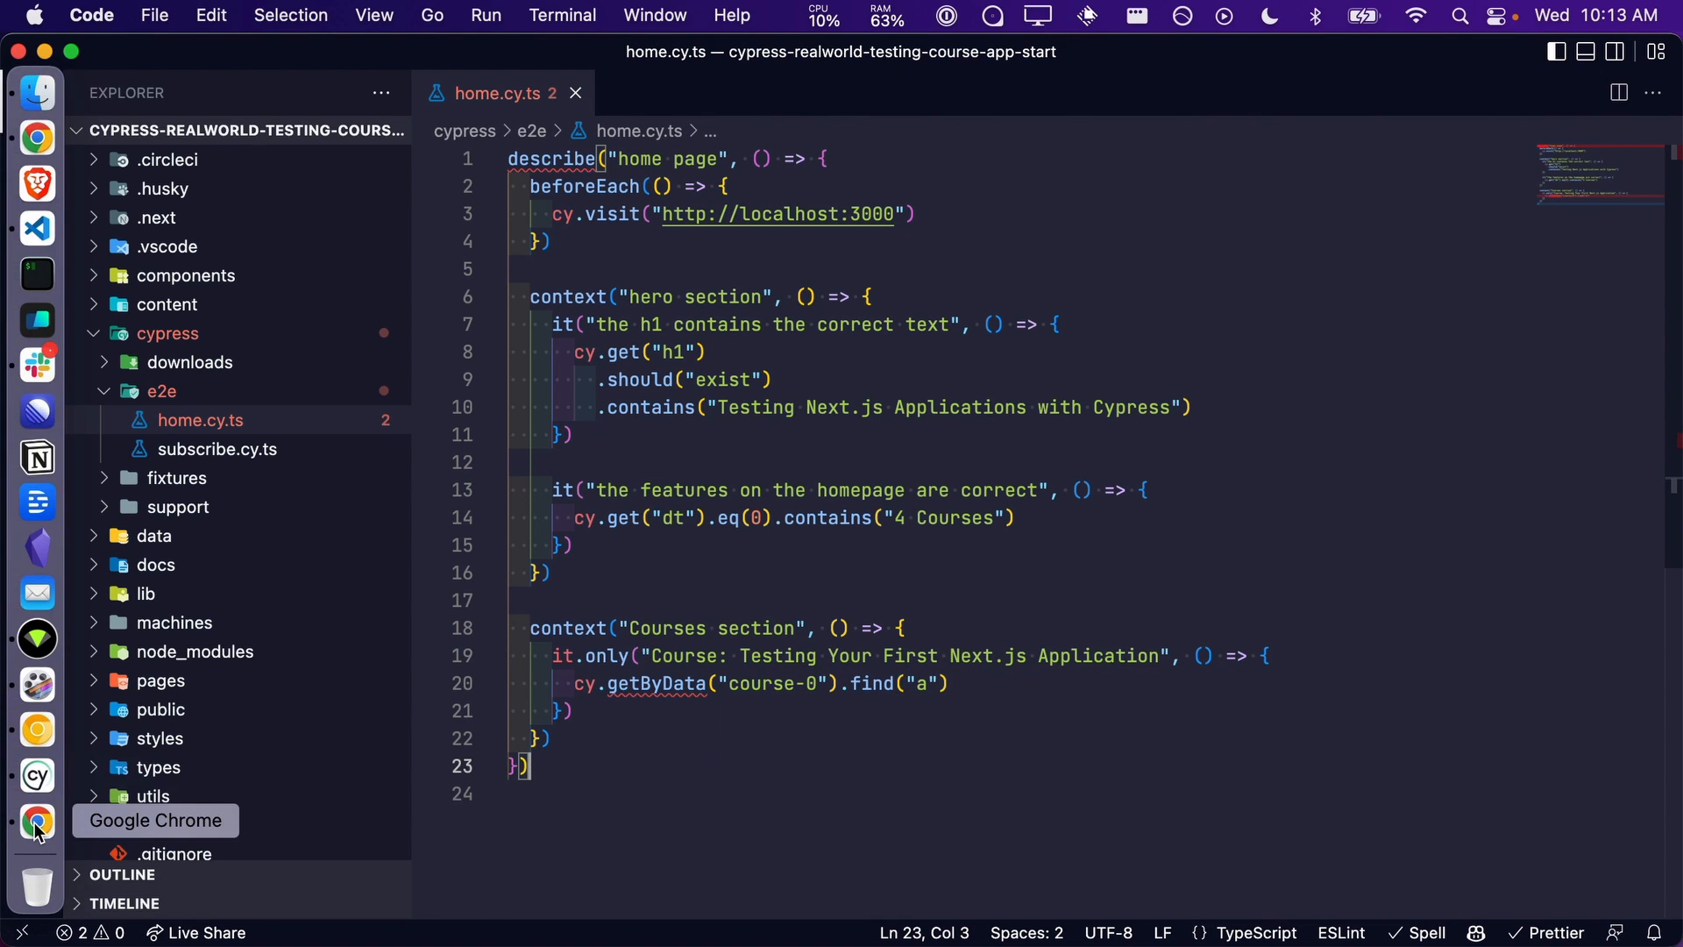
# Step: Switch to the Cypress runner and review the passing test's get and find a (4) log
pyautogui.click(37, 821)
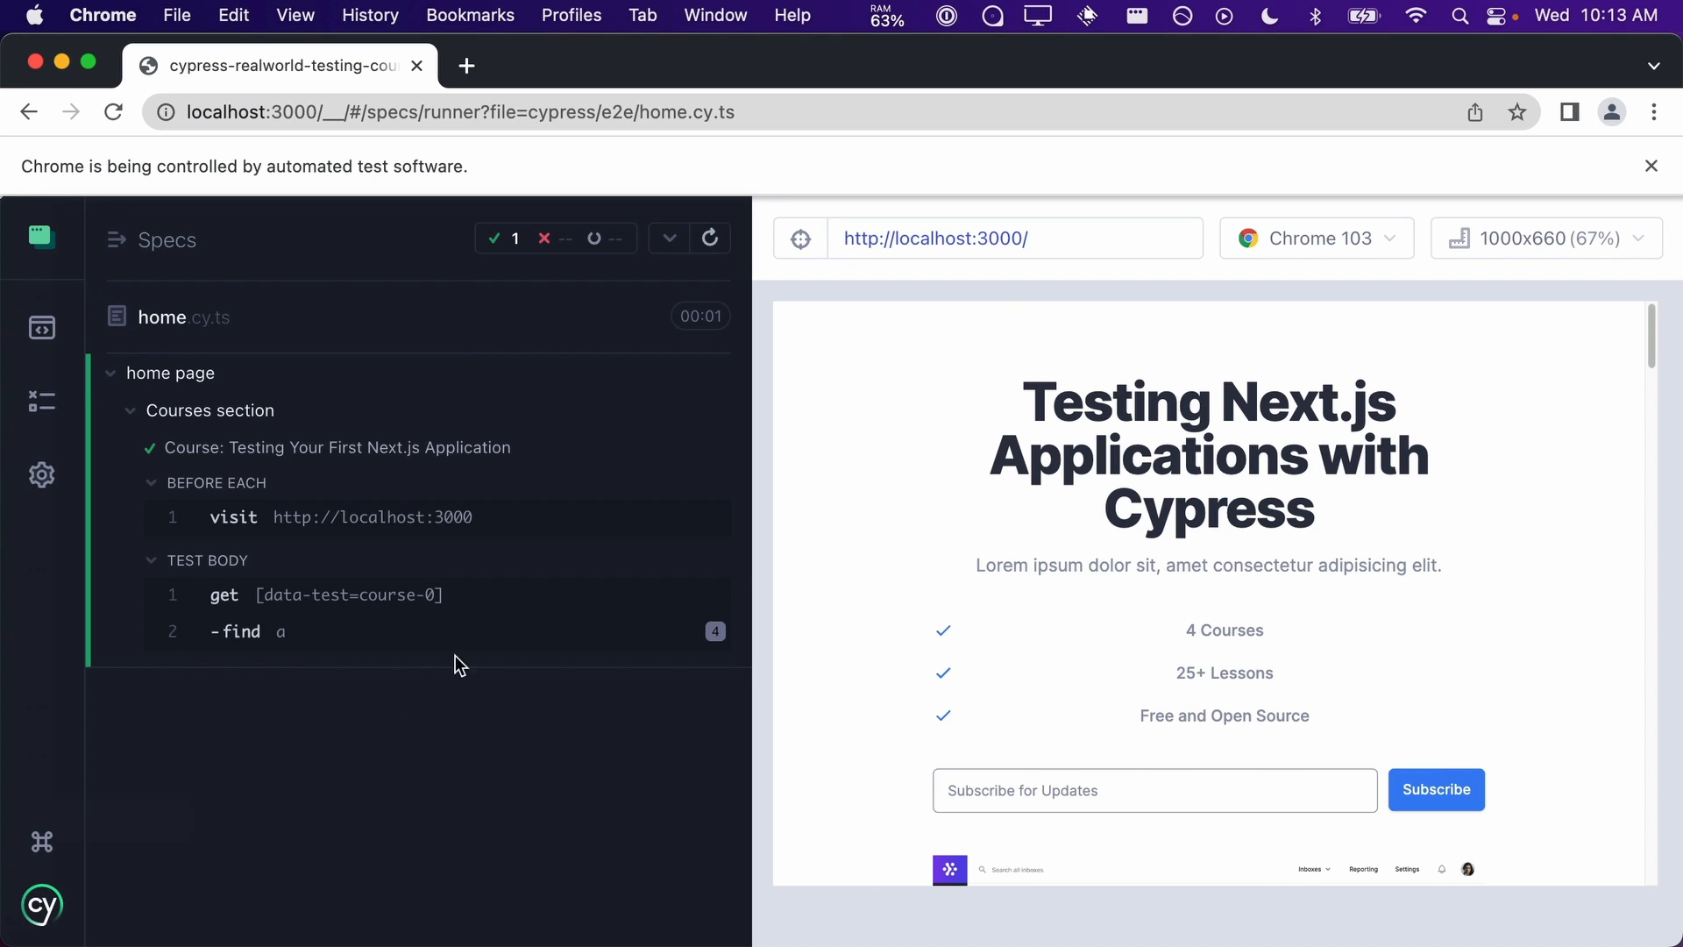
pyautogui.scroll(-3)
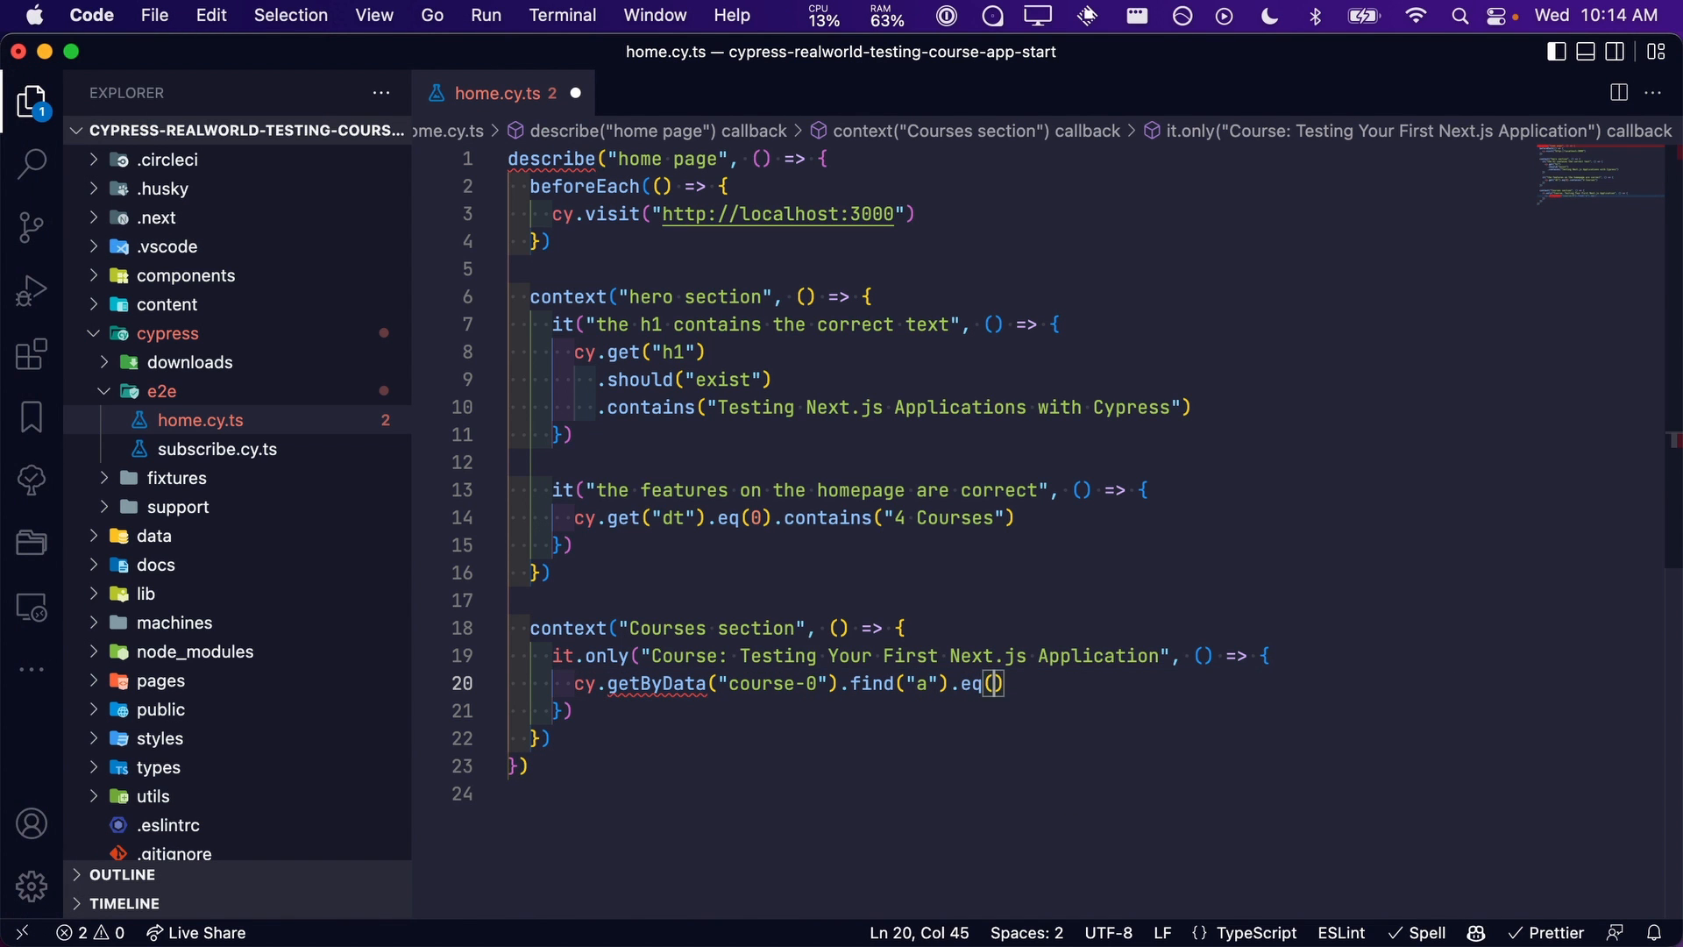
# Step: Extend the chain with .eq(3).click() to click the fourth link in course-0
pyautogui.write('3')
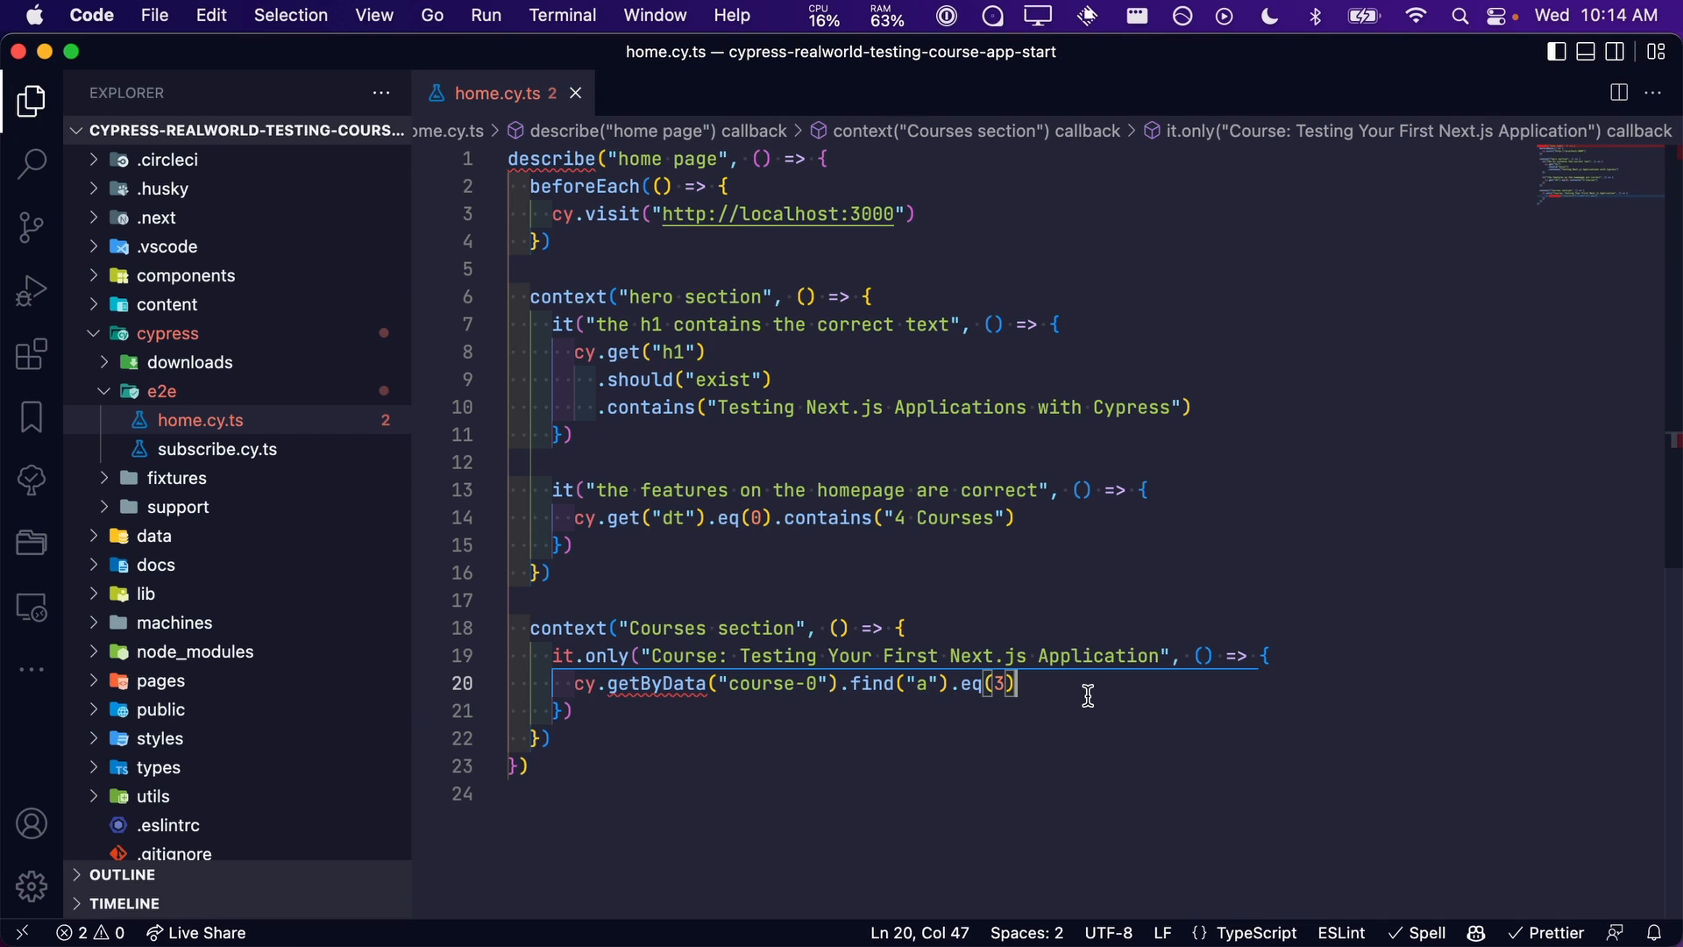
pyautogui.write('.click()')
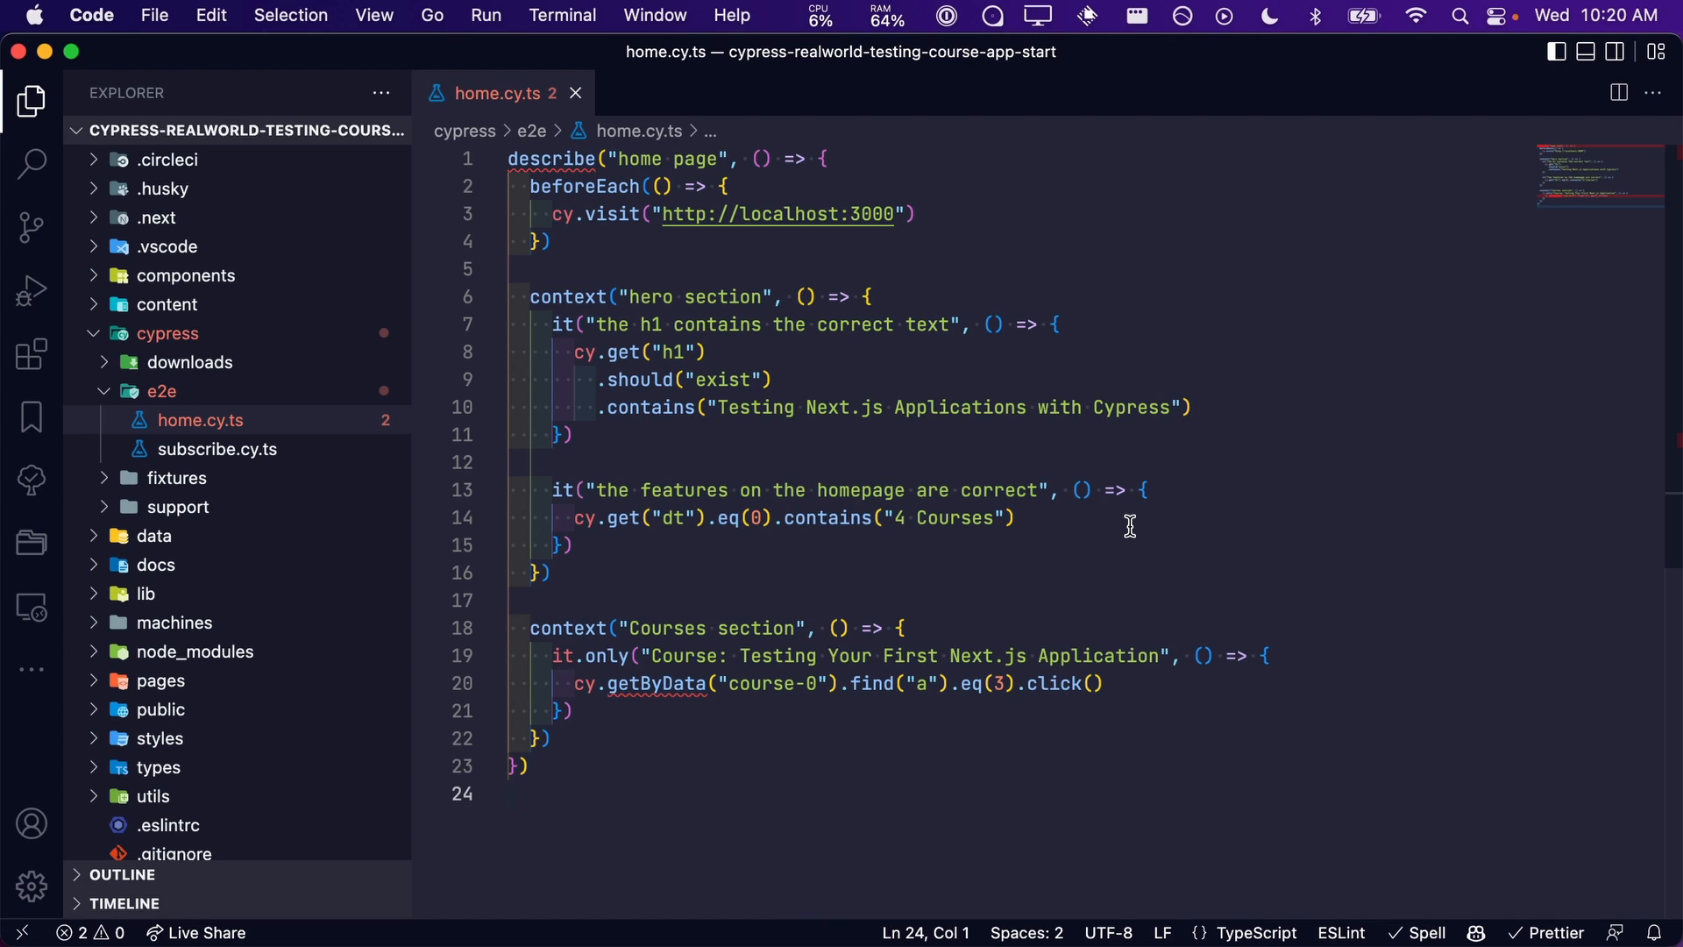
pyautogui.click(568, 682)
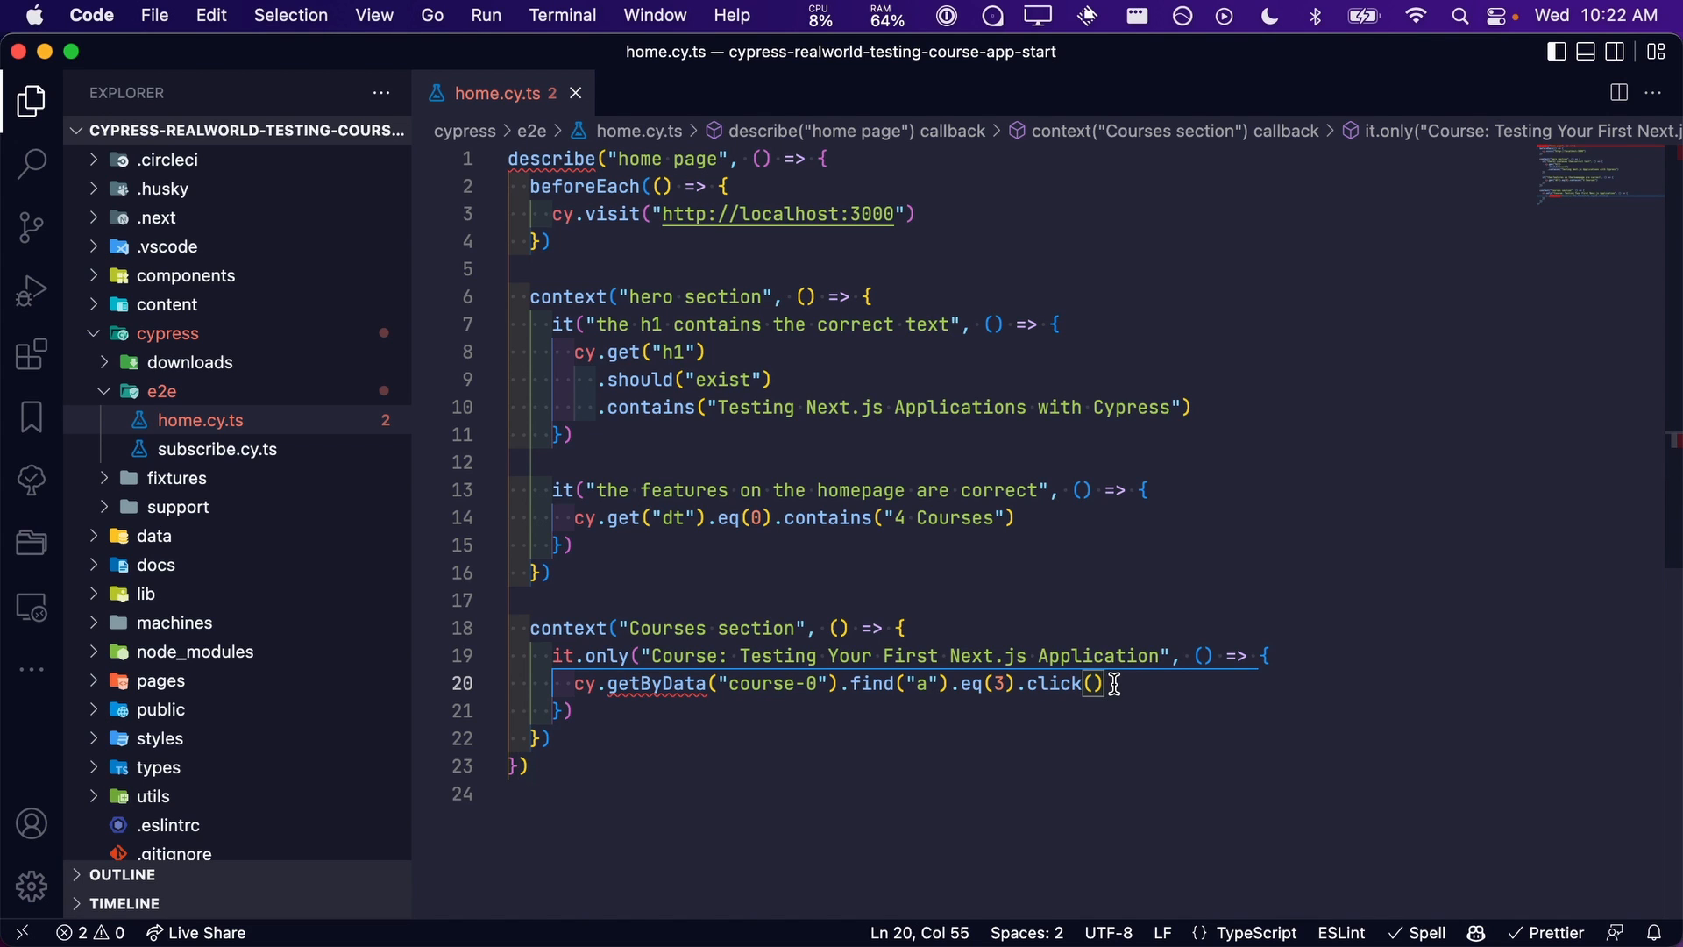
# Step: Assert cy.location("pathname") equals "/testing-your-first-application"
pyautogui.write('cy.location("pathname").should("eq", "/testing-your-first-application")')
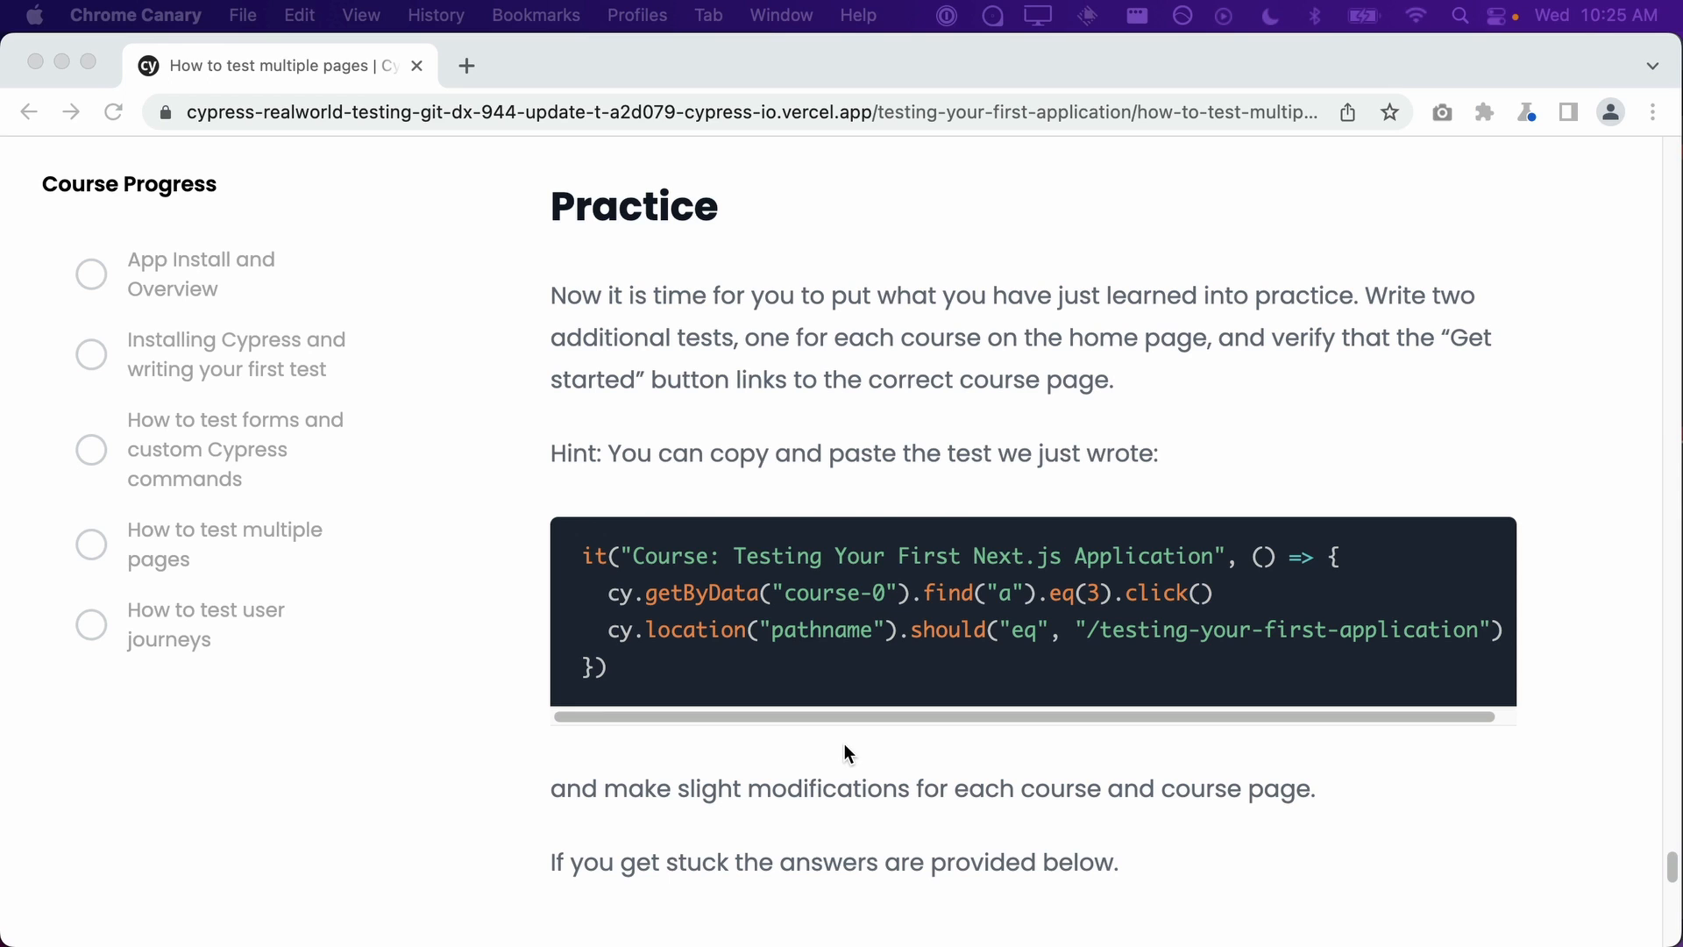
# Step: Scroll the lesson page down through Practice to the Practice Answers section
pyautogui.scroll(-3)
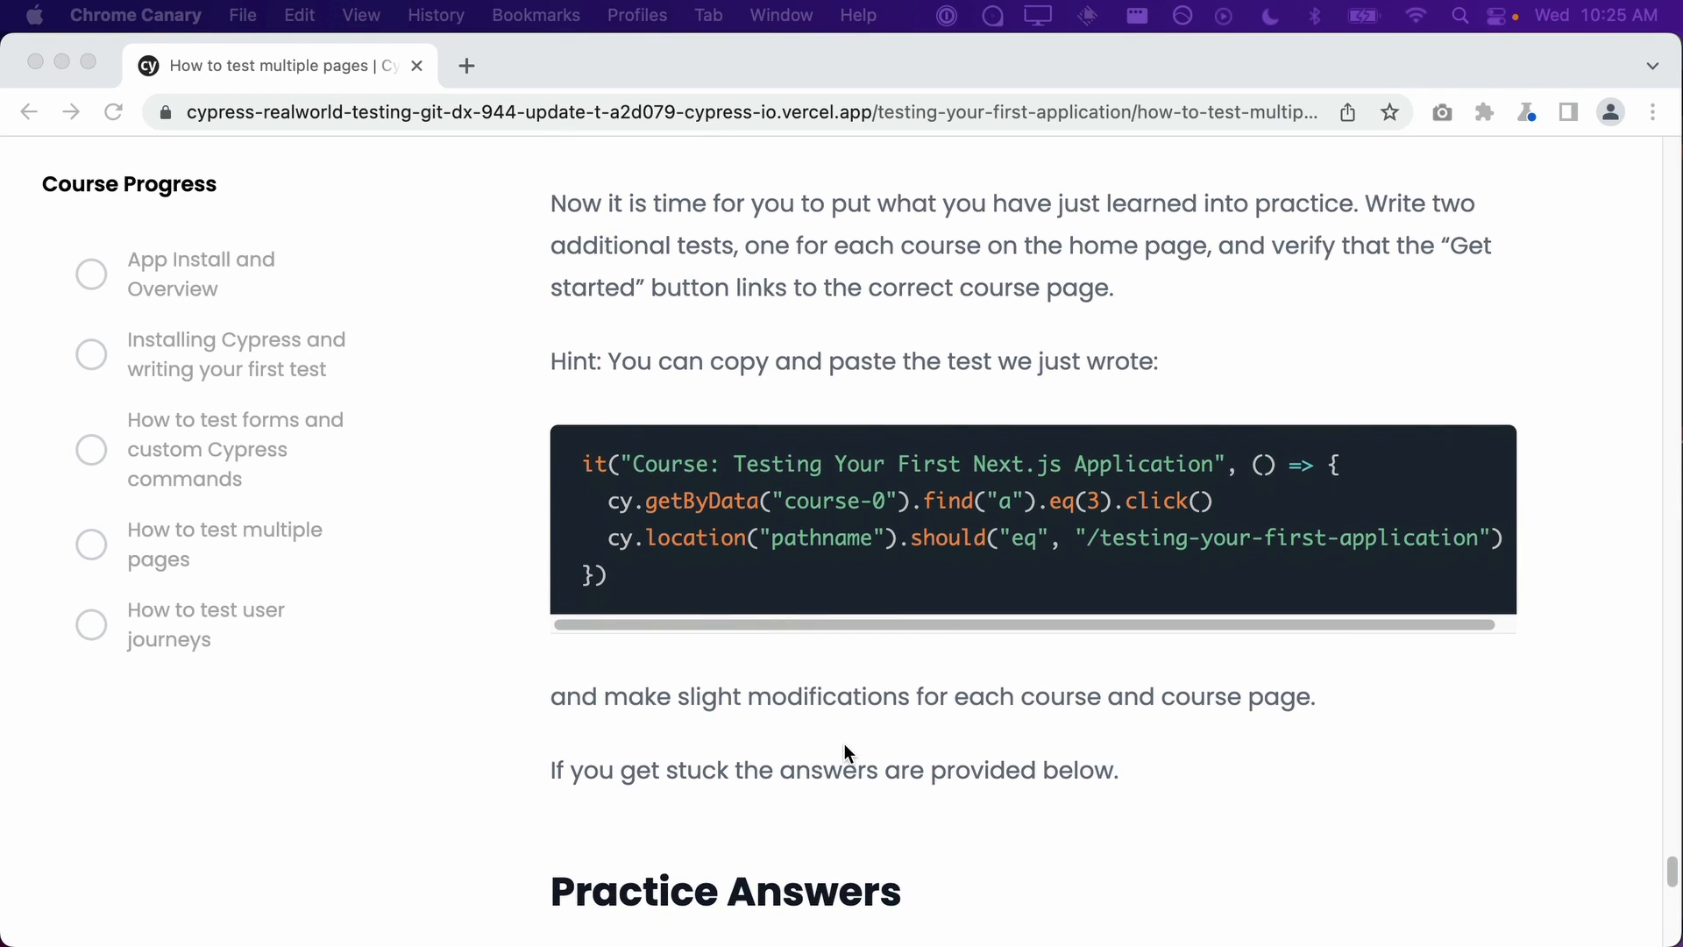
pyautogui.scroll(-3)
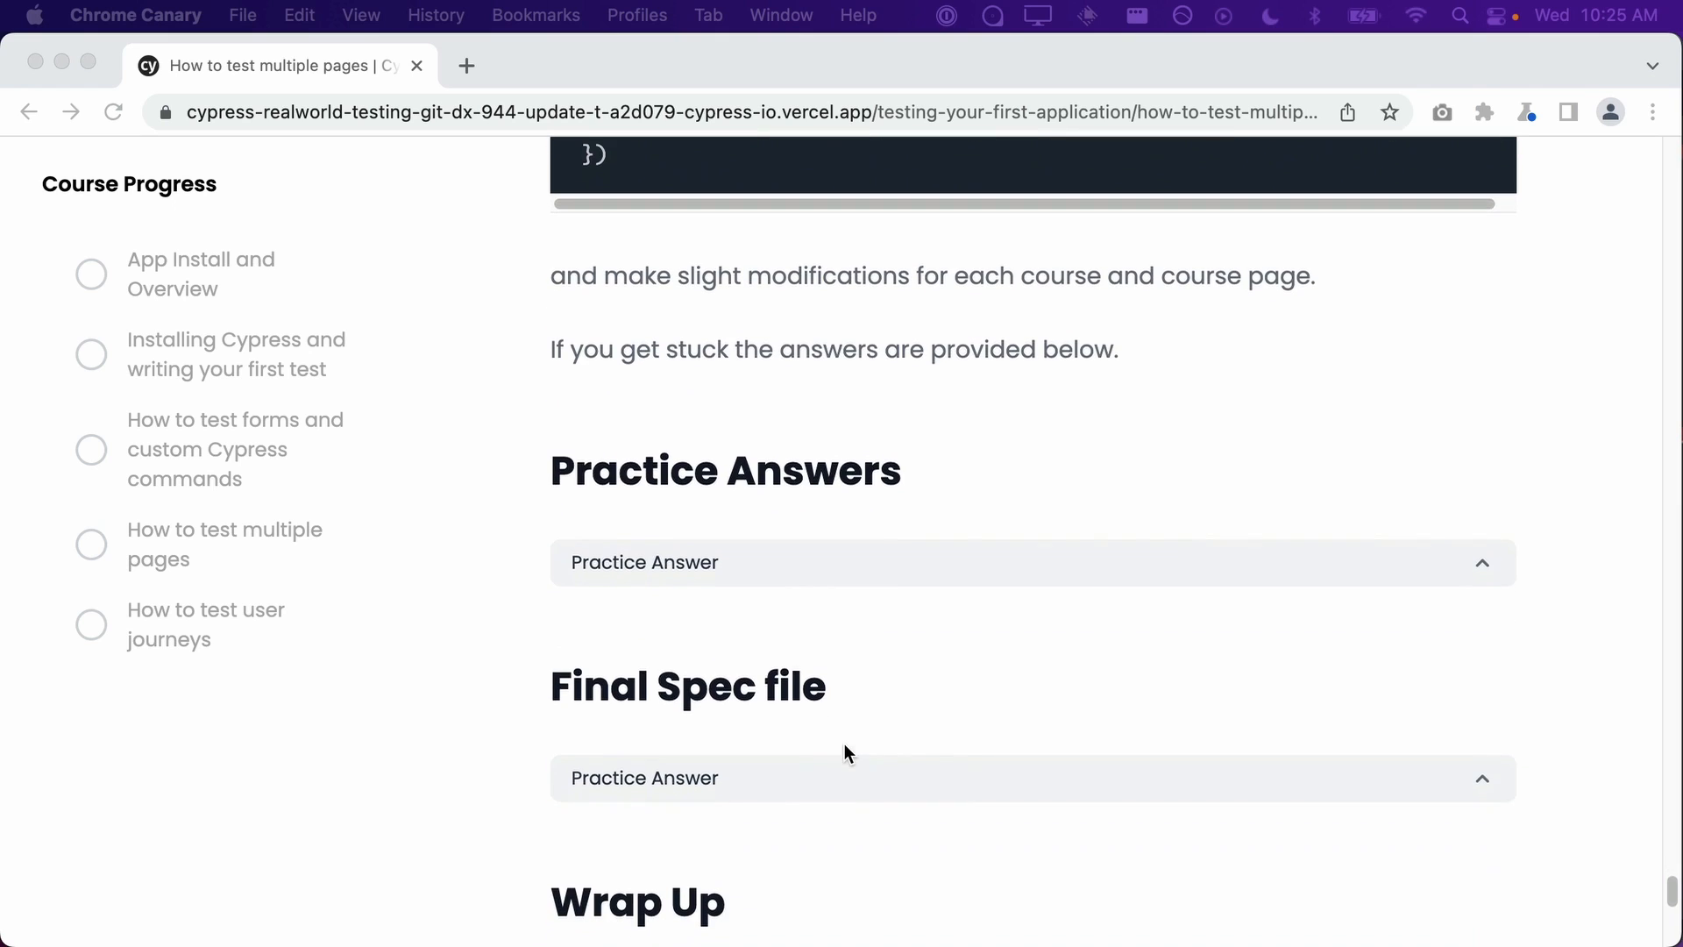